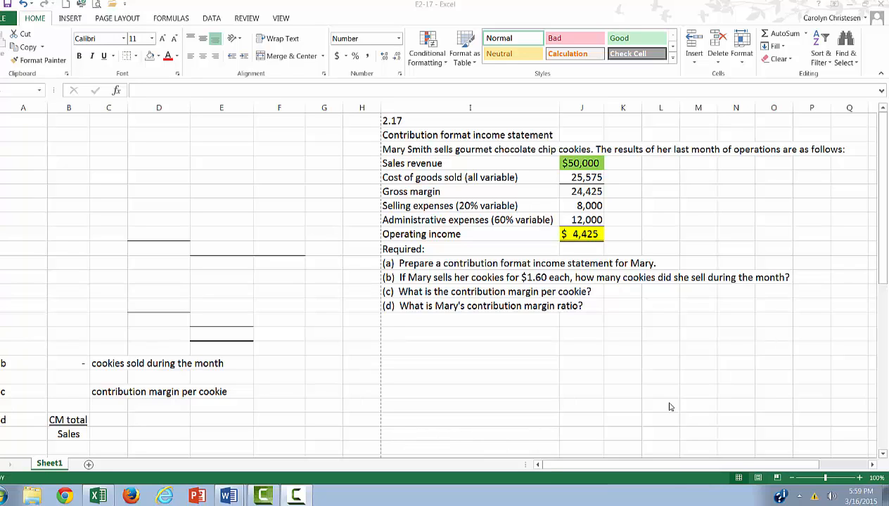
mouse_move(406, 161)
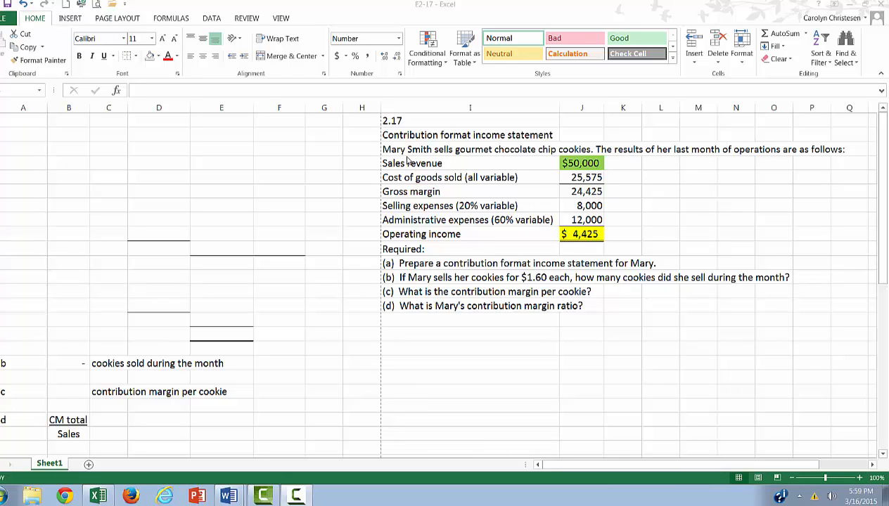
mouse_move(360, 189)
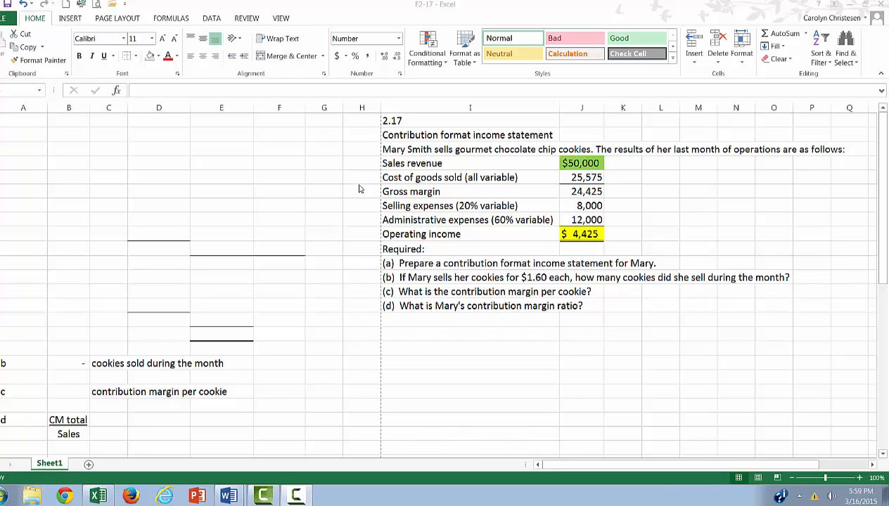
mouse_move(514, 382)
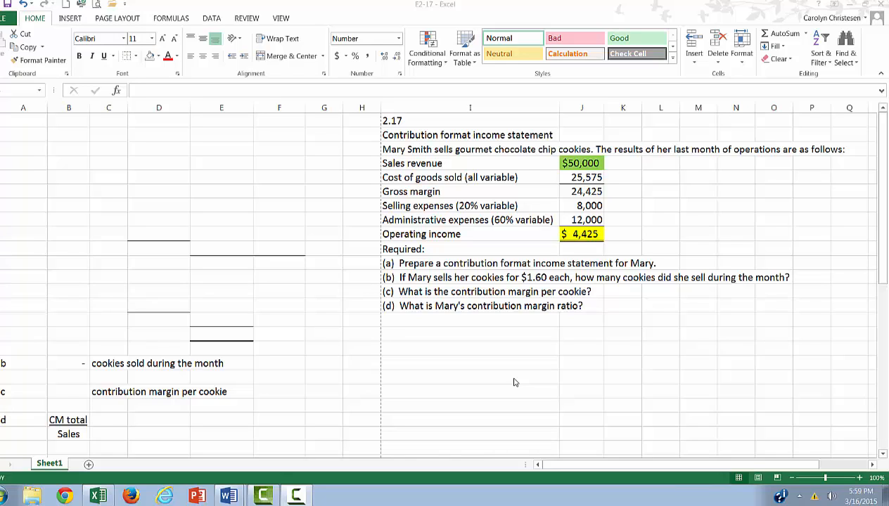
mouse_move(422, 177)
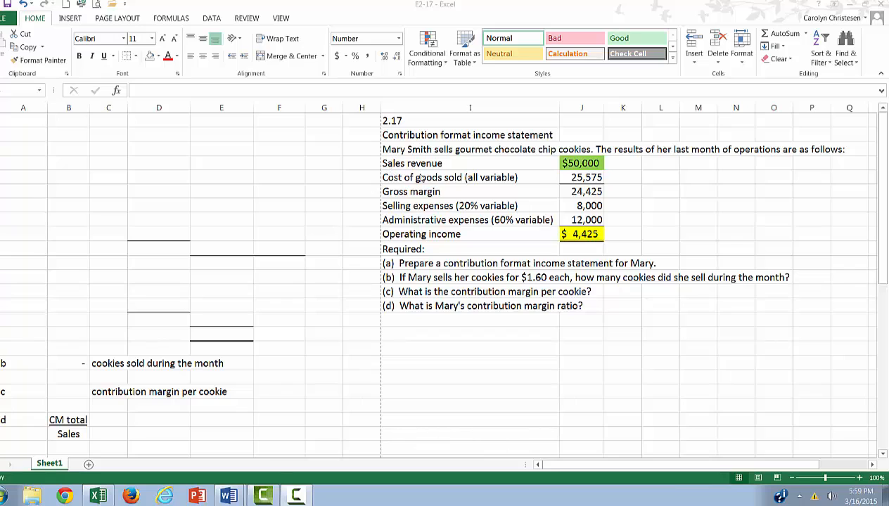
mouse_move(452, 237)
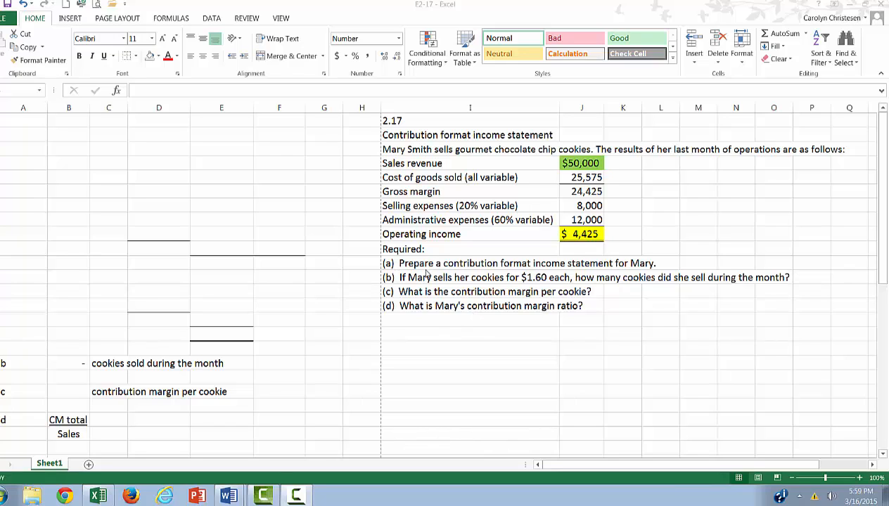
Enter the heading lines 'Mary Smith', 'Contribution income statement' and 'For the last month' in column A.
click(277, 448)
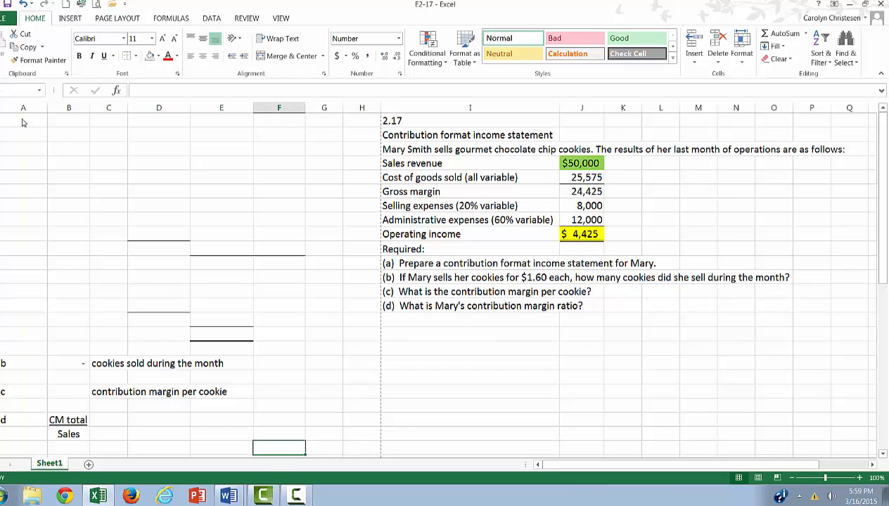
text(M)
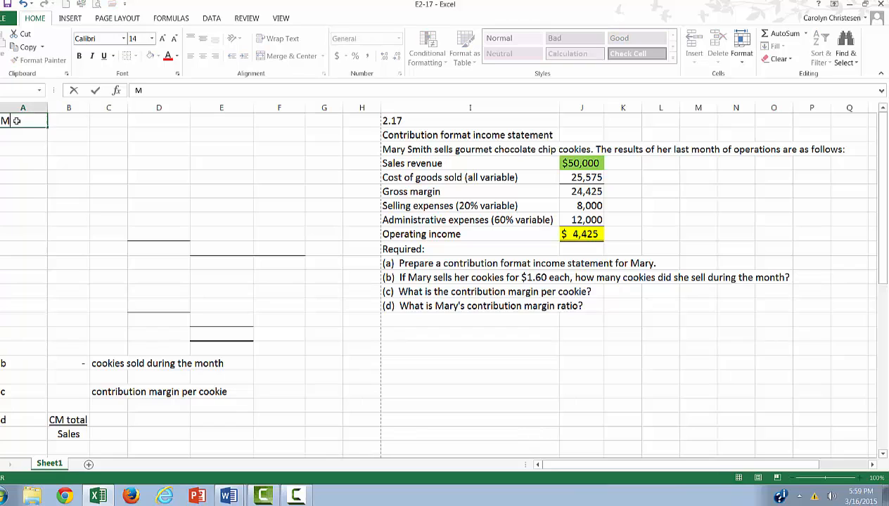
text(ary Smith)
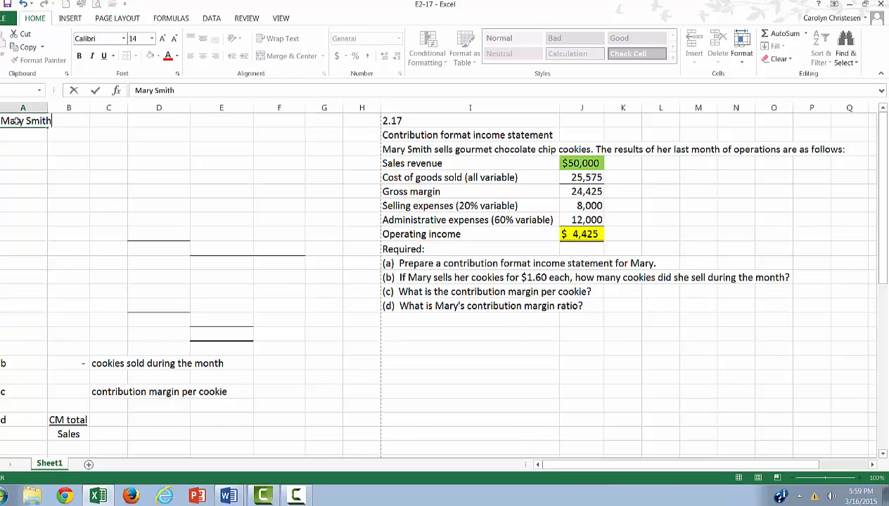
text(Contribution income stateme)
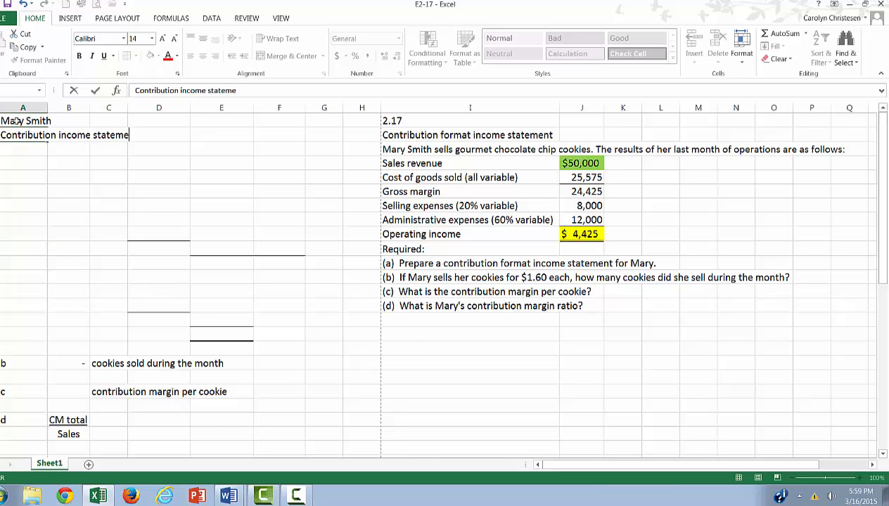
text(For the last mo)
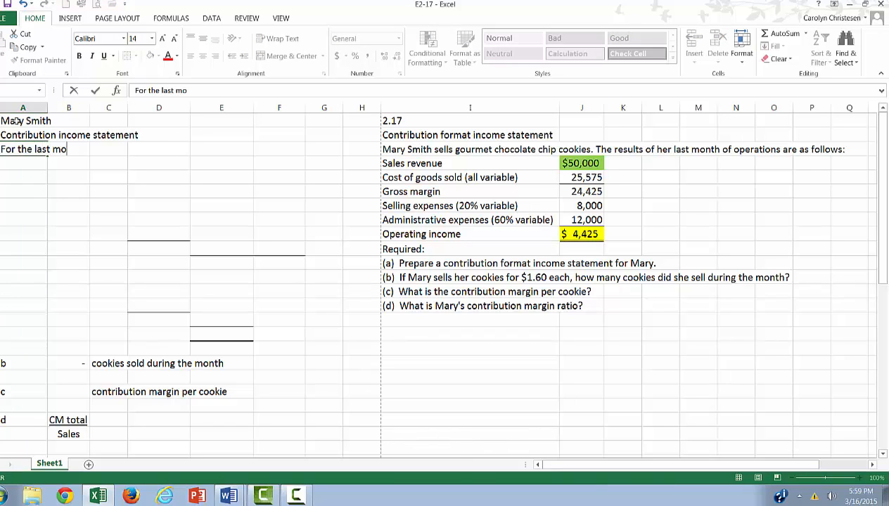
key(Enter)
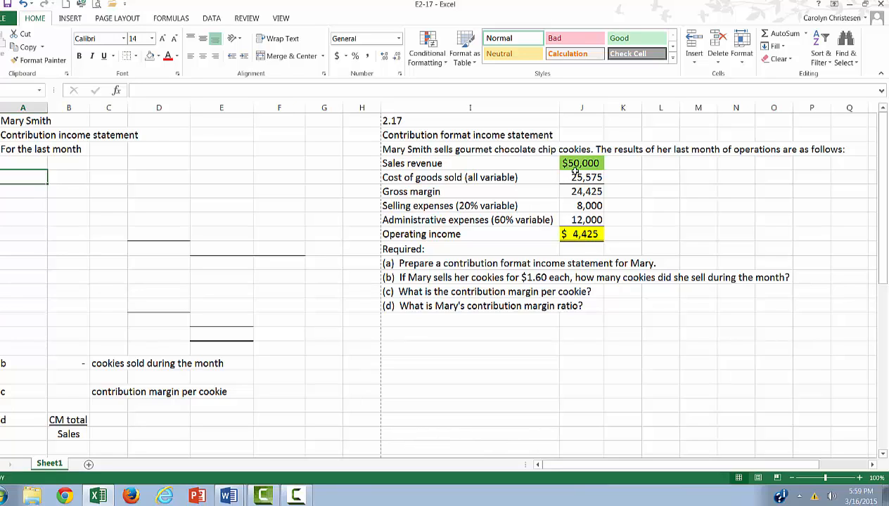
mouse_move(568, 238)
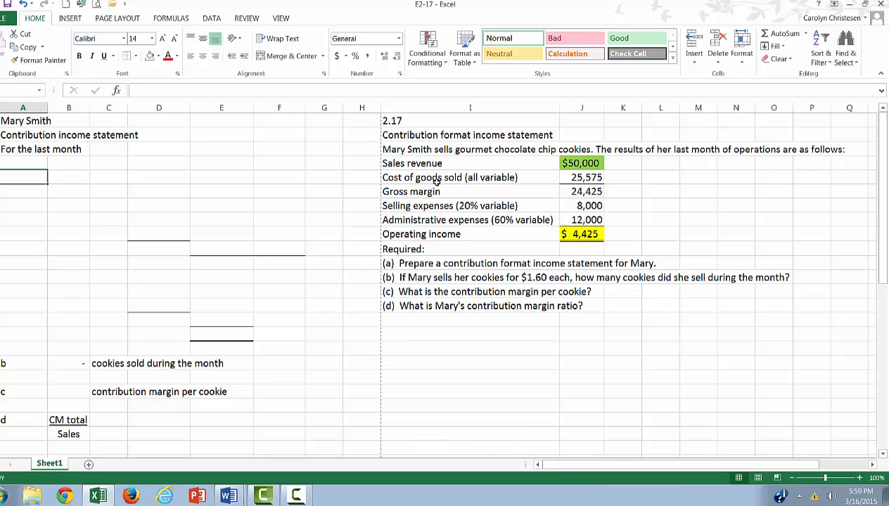
mouse_move(388, 219)
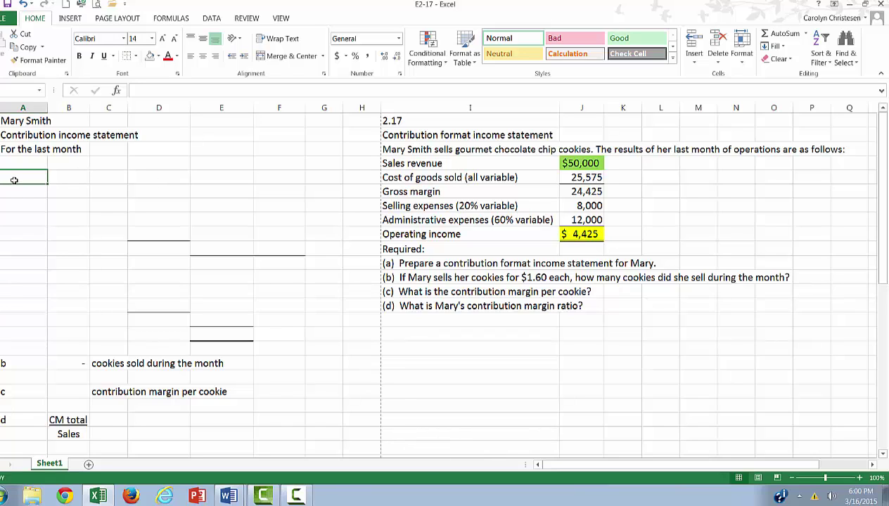
Add a Sales revenues line linked to J4, showing $50,000.
text(Sales)
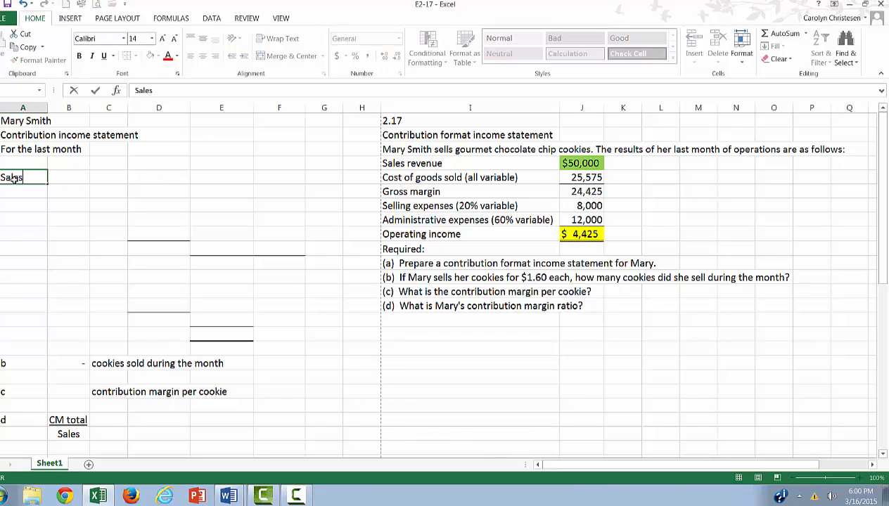
text(revenues)
click(222, 177)
text(=)
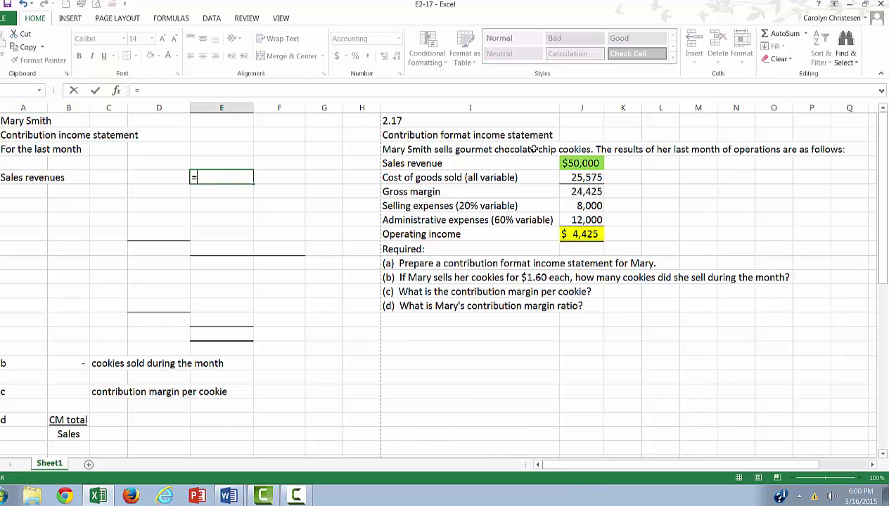
key(Enter)
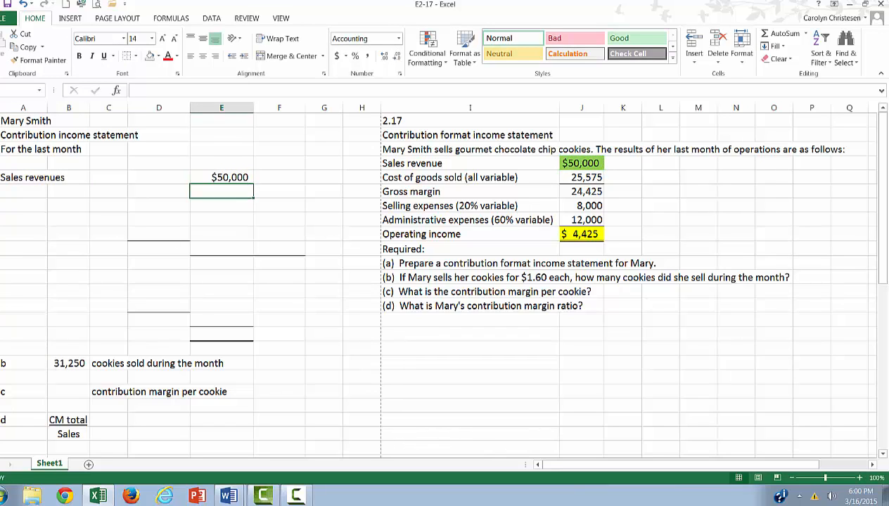
click(23, 192)
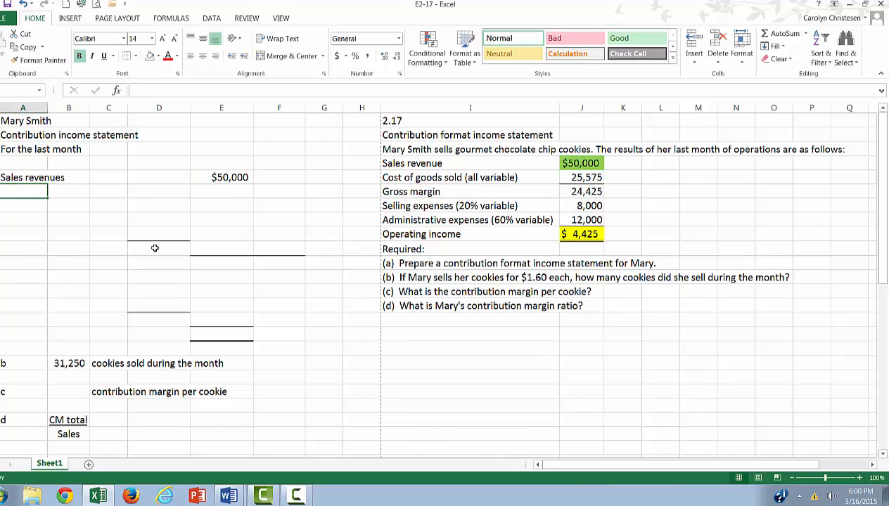
mouse_move(77, 349)
text(V)
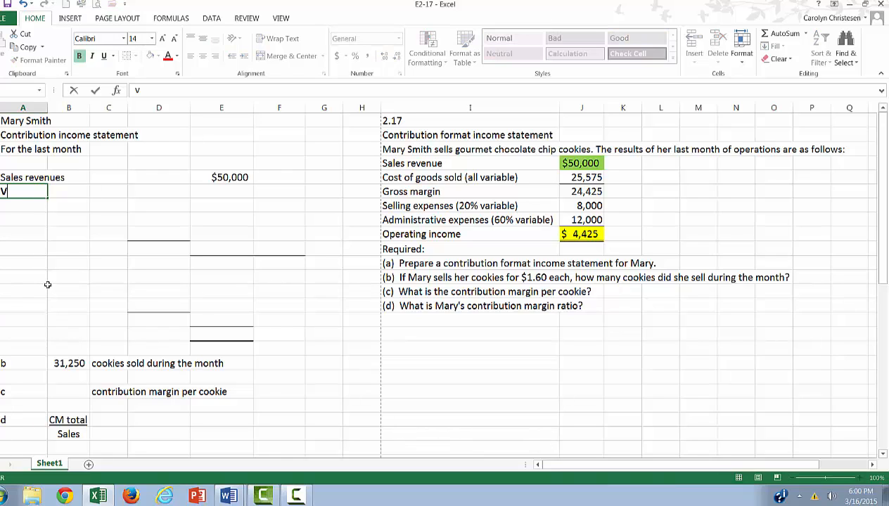
Type the bold 'Variable costs:' heading under Sales revenues.
text(ariable cost)
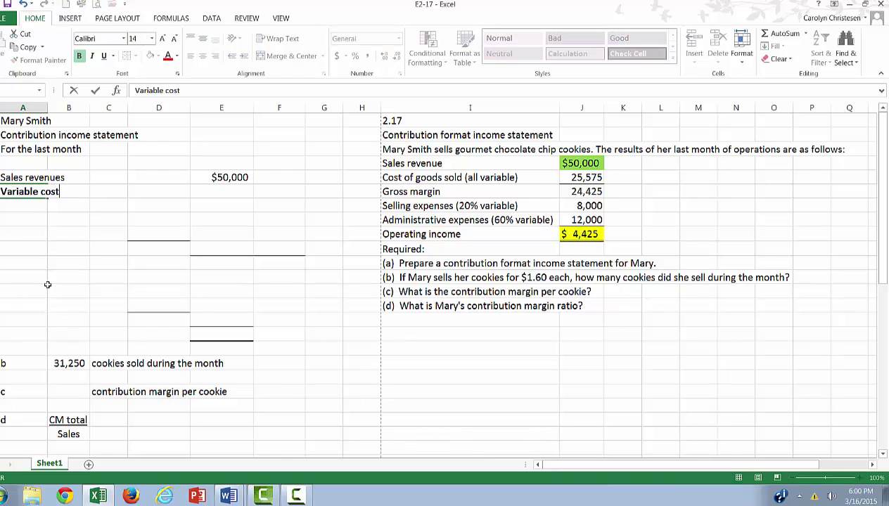
key(Enter)
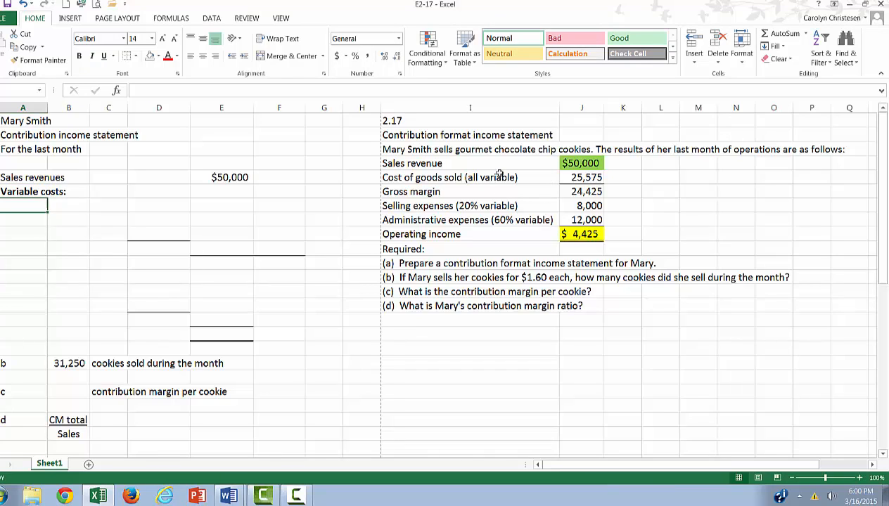
mouse_move(465, 174)
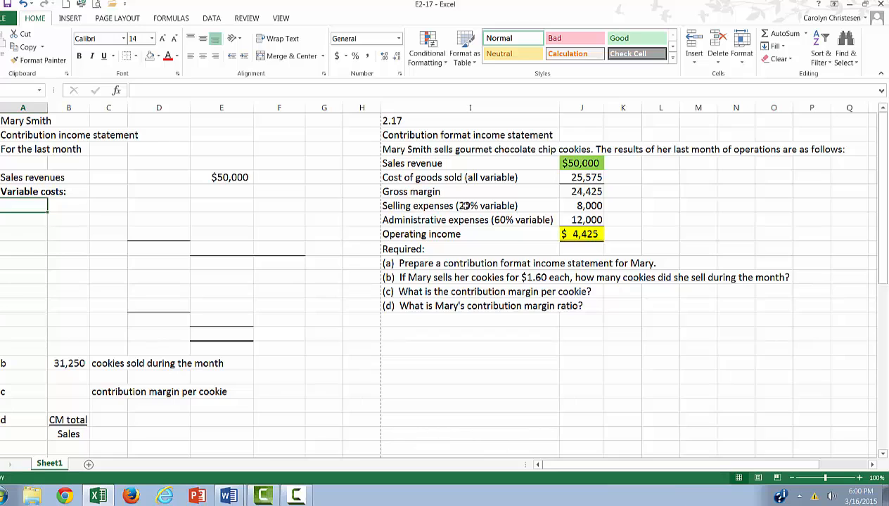
mouse_move(456, 205)
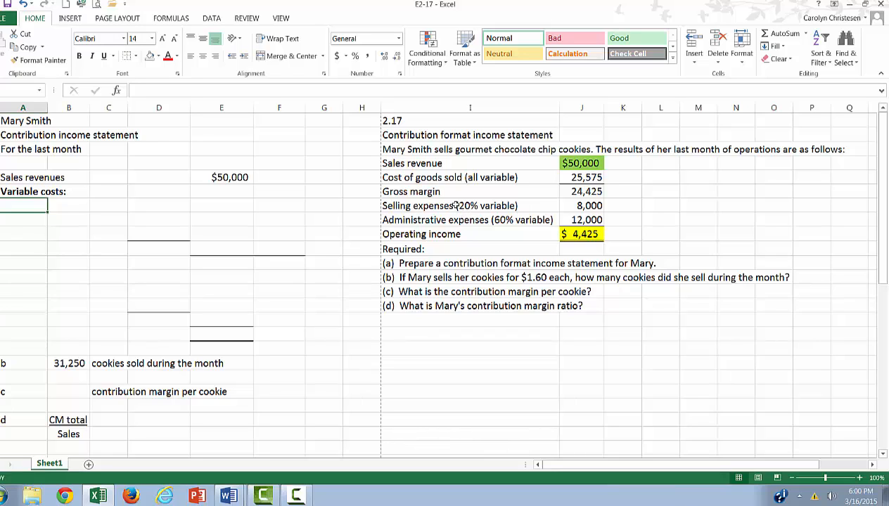
mouse_move(434, 219)
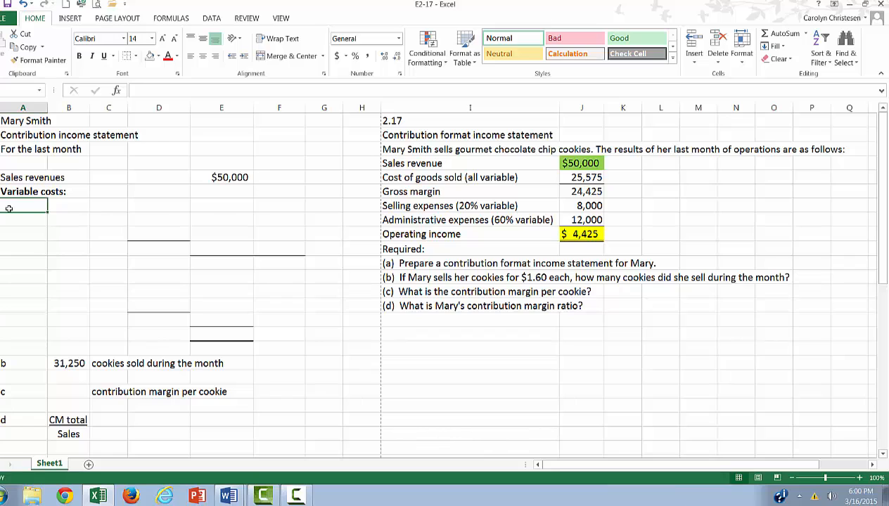
List Cost of goods sold ($25,575) and variable Selling expenses =.2*J8 (1,600), then label Administrative expenses.
text(Cost of goods sold)
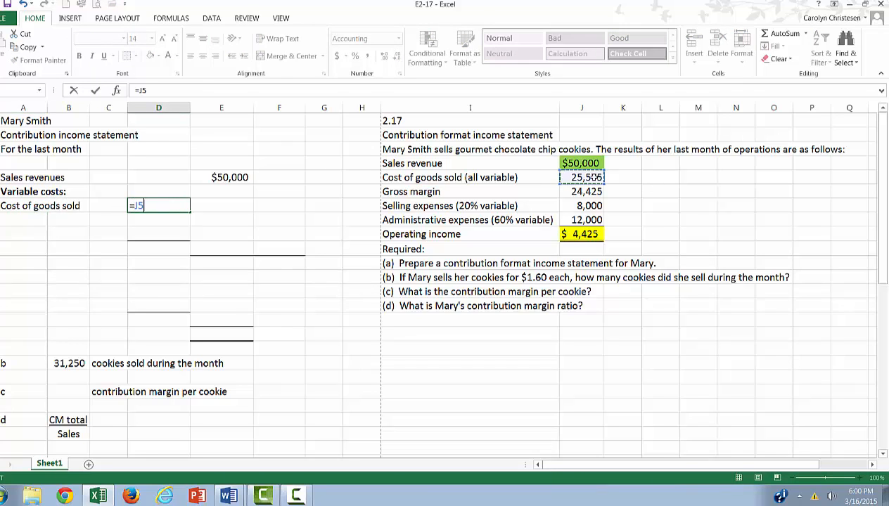
key(Enter)
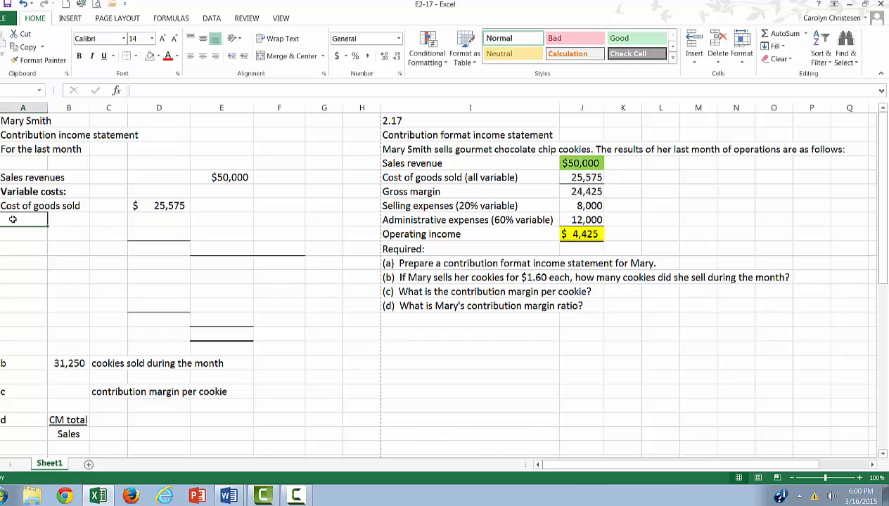
text(Selling expenses)
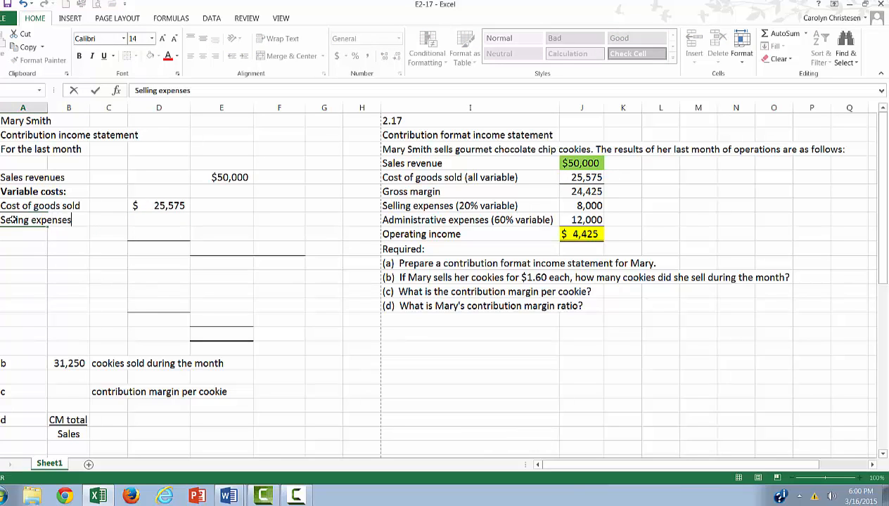
click(158, 219)
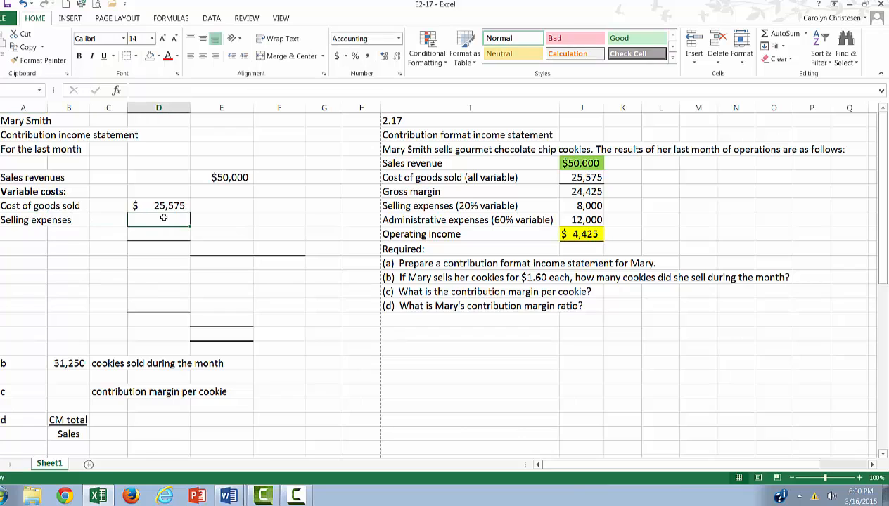
text(=.)
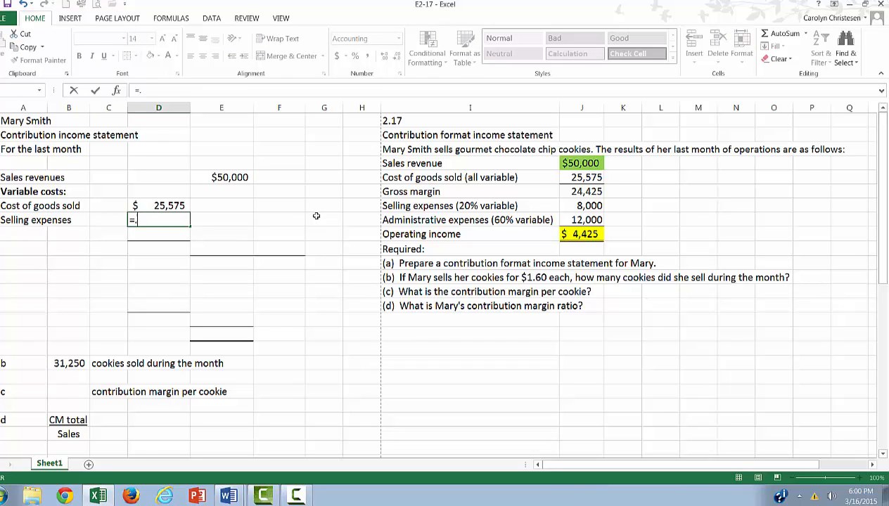
text(2*)
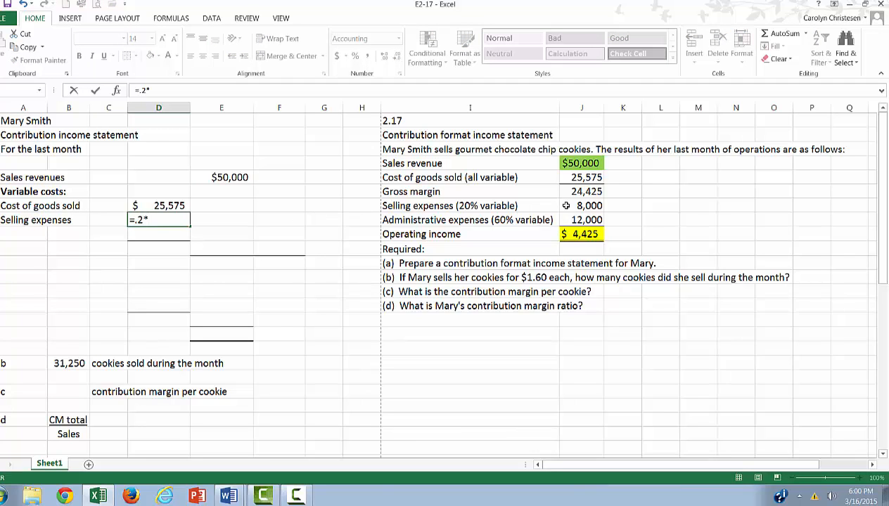
key(Enter)
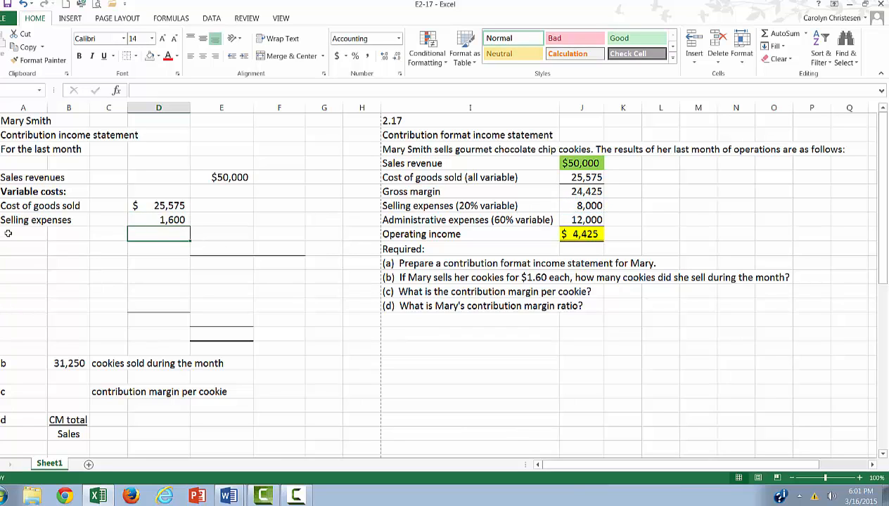
text(Administrative expenses)
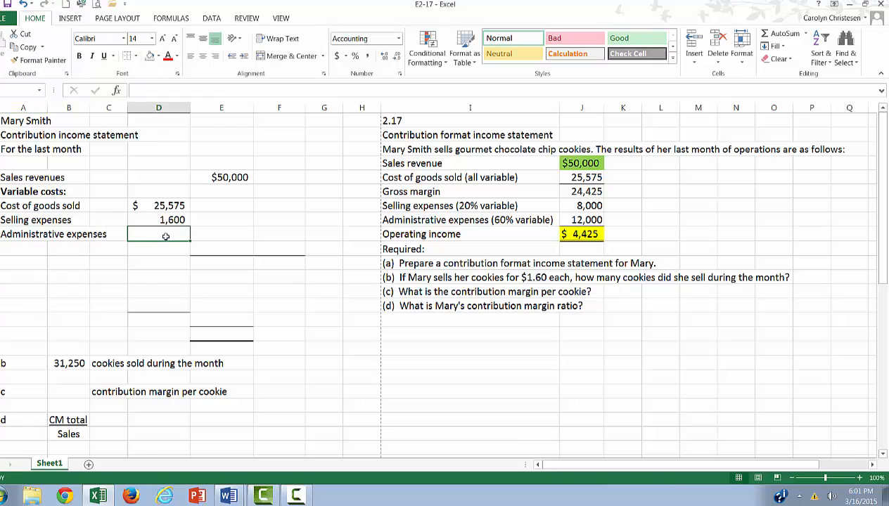
Enter variable administrative expenses as =.6*J9, giving 7,200.
text(=.6)
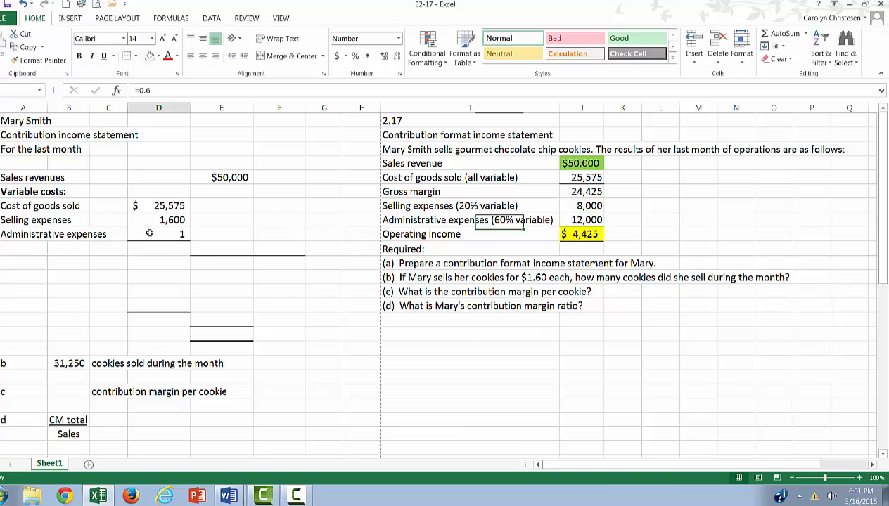
text(=.6)
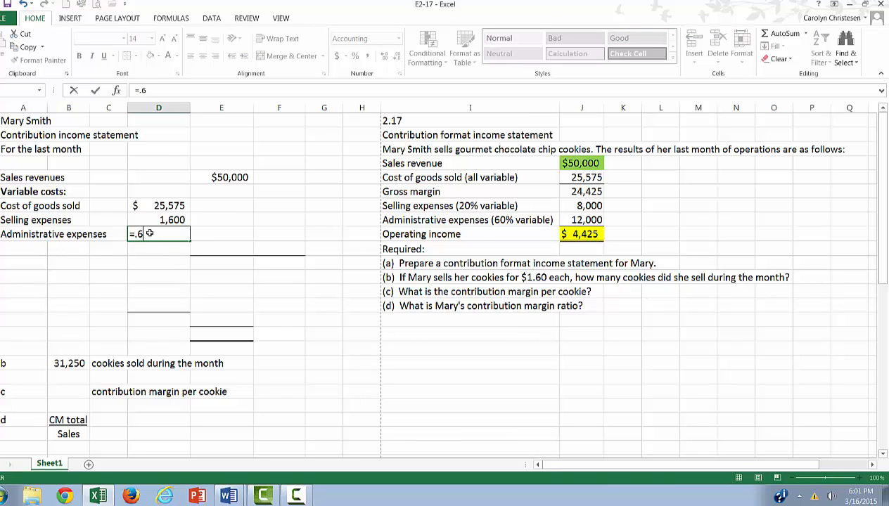
text(*)
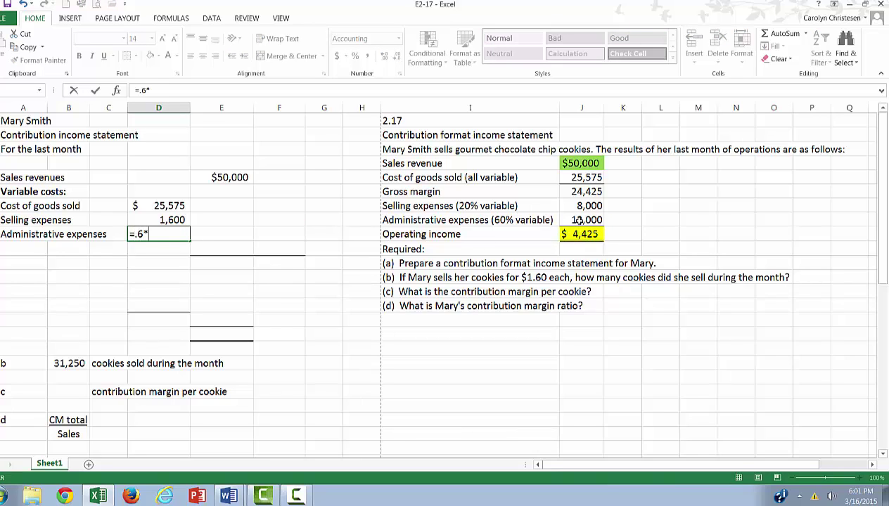
key(Enter)
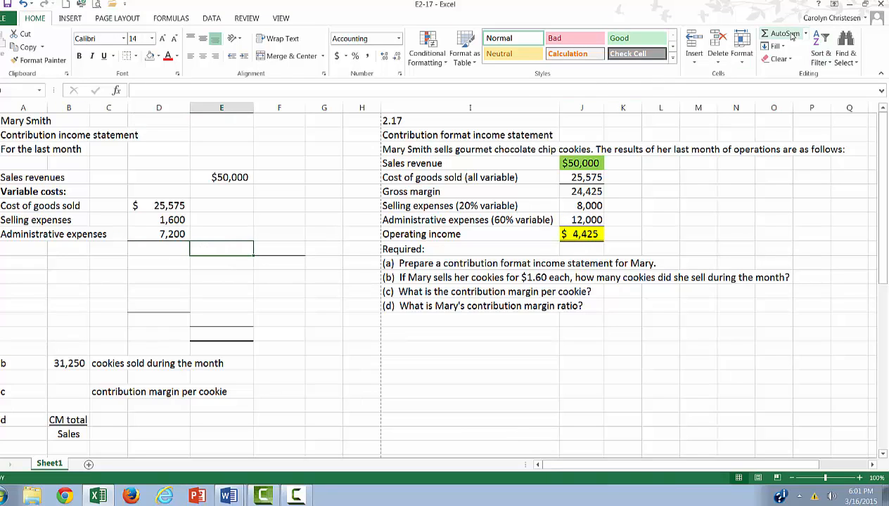
AutoSum total variable expenses to 34,375 and add 'Total variable expenses' and 'Contribution margin' labels.
click(780, 33)
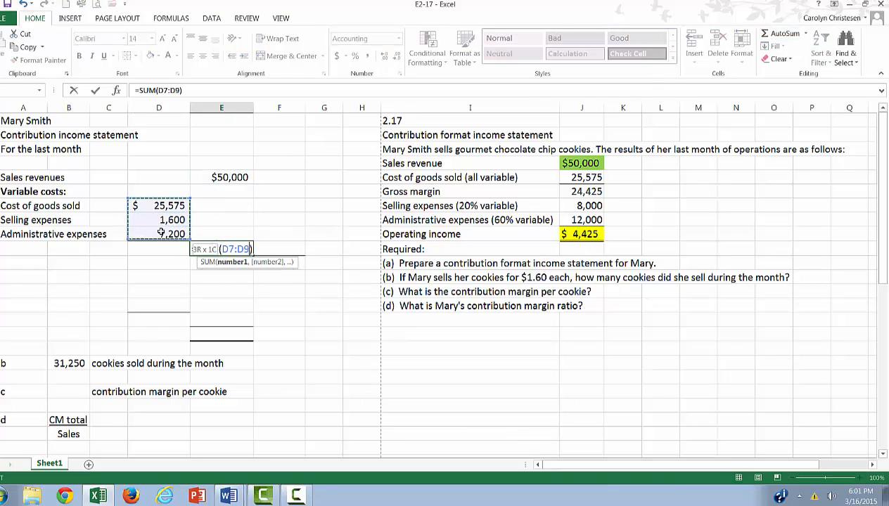
key(Enter)
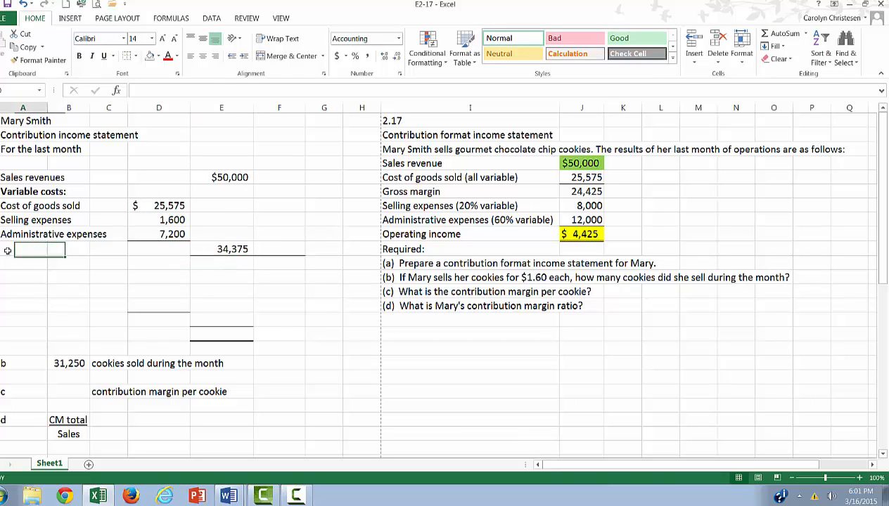
text(Total variable expe)
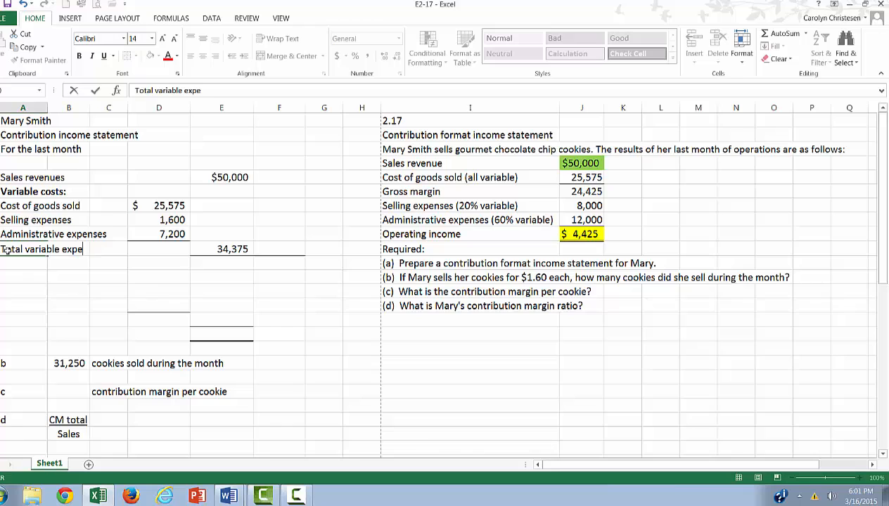
text(nses)
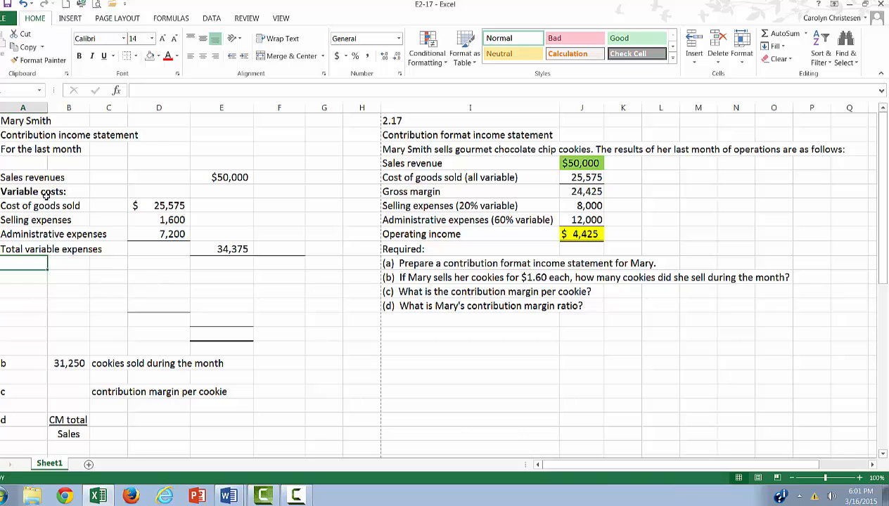
mouse_move(49, 249)
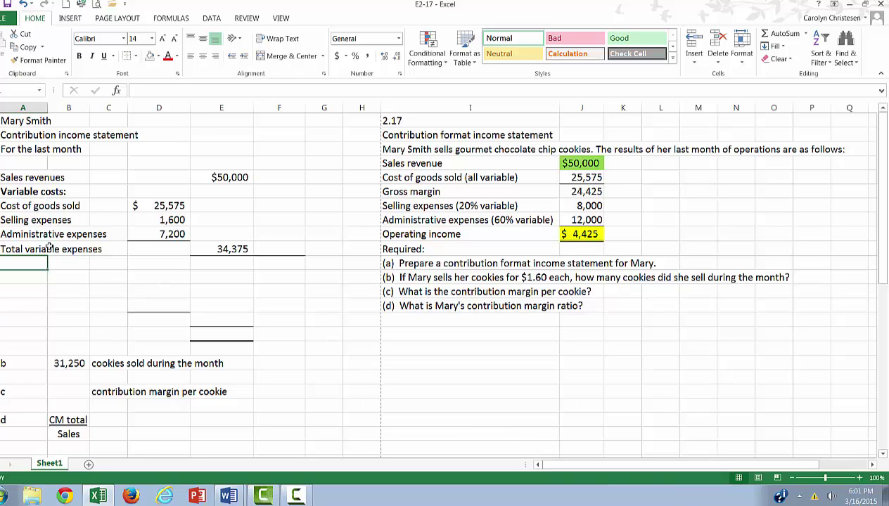
text(Contribution margin)
click(221, 263)
text(=)
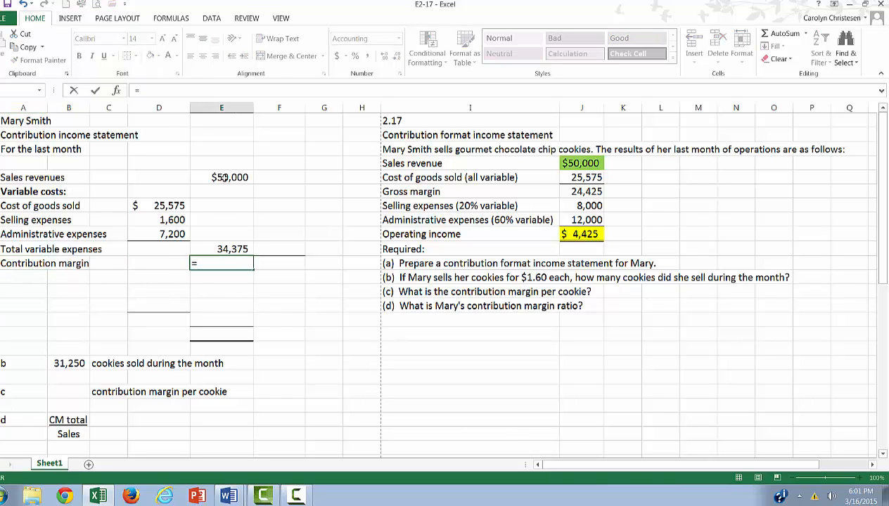
Complete contribution margin as =E6-E10 ($15,625) and add a bold 'Fixed costs:' heading.
click(222, 177)
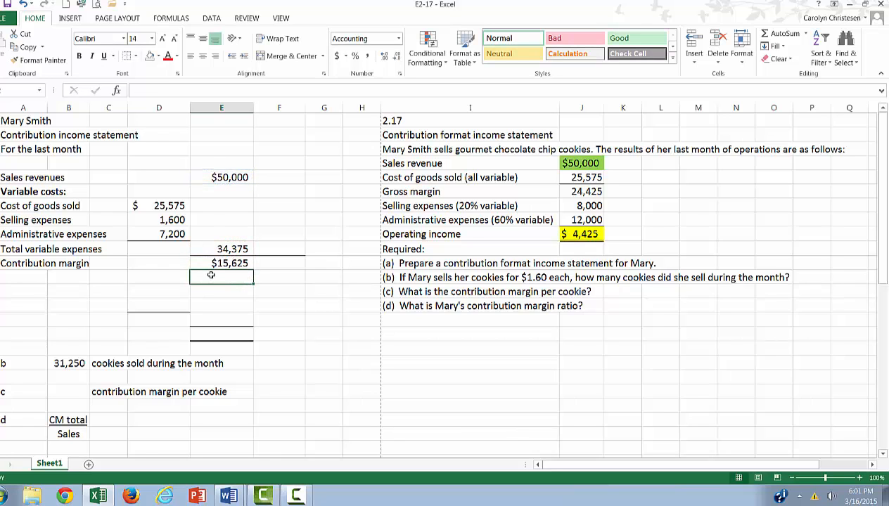
click(23, 281)
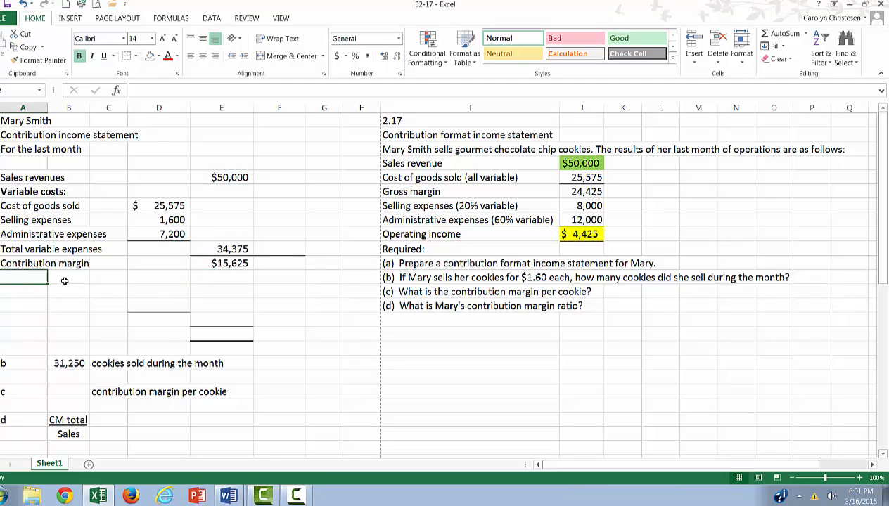
text(Fixed costs)
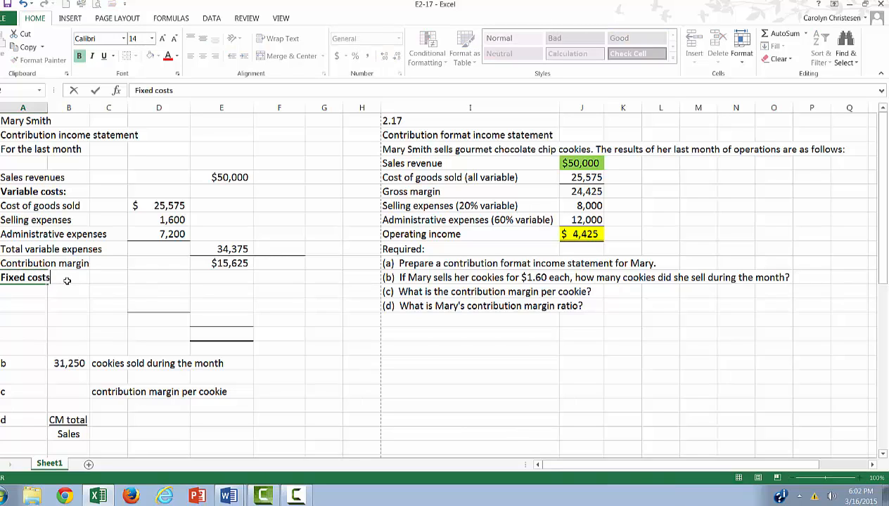
key(Enter)
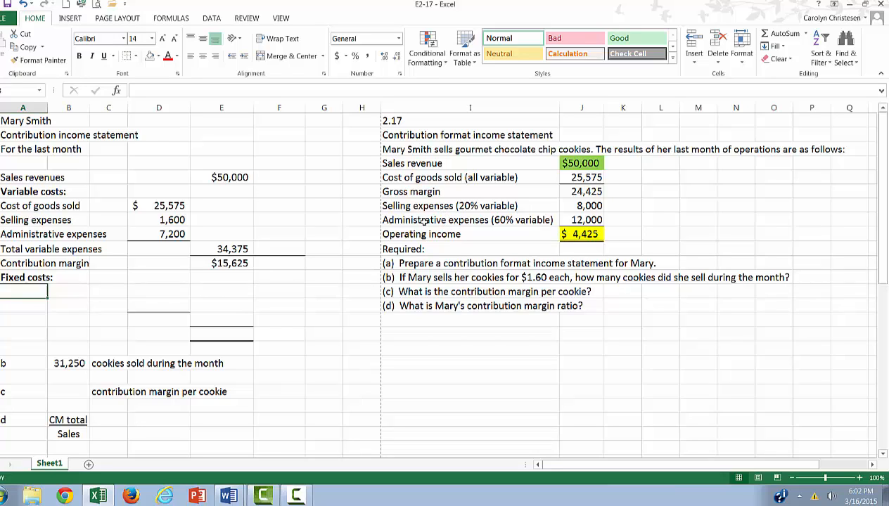
Add fixed Selling expenses as 0.8 times the 8,000 total, giving 6,400.
text(Selling expenses)
click(158, 291)
text(=)
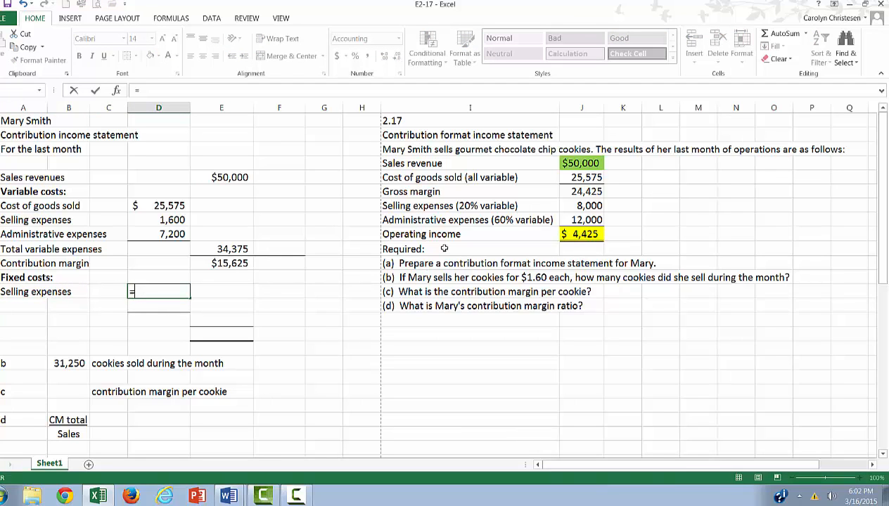
text(.8)
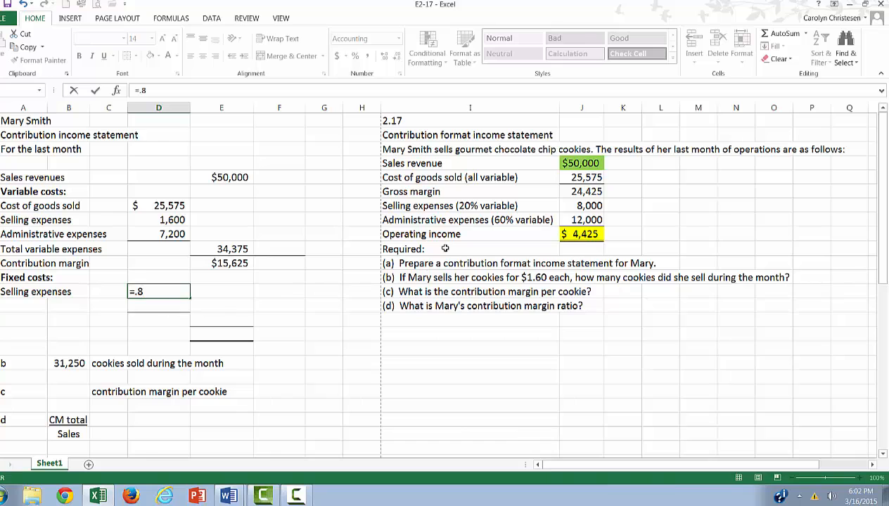
text(*)
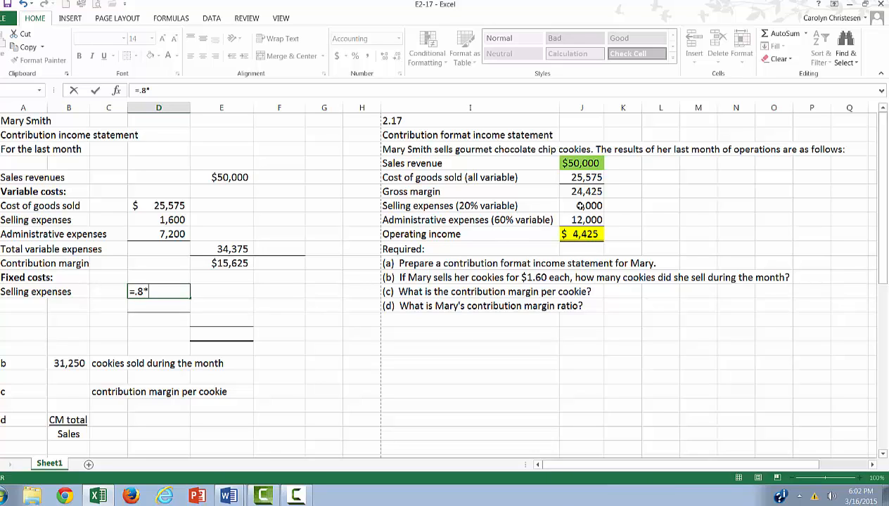
click(582, 206)
text(Administrative expenses)
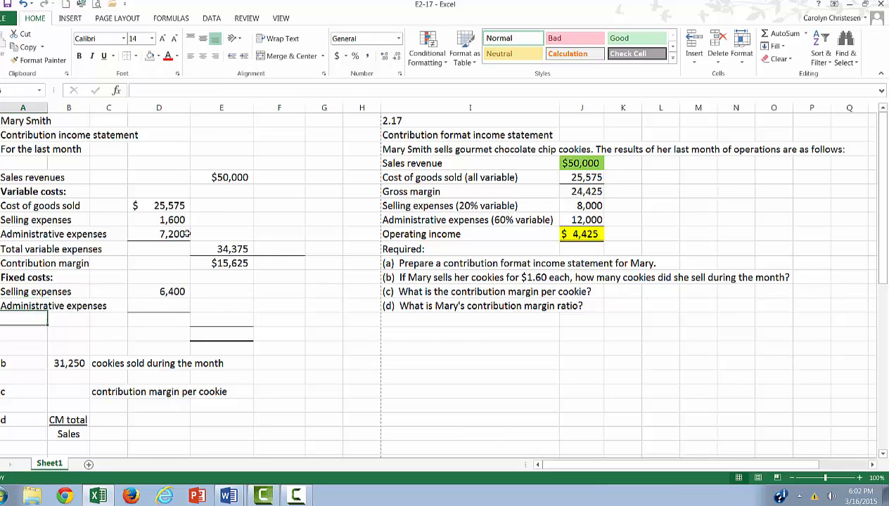
Enter fixed administrative expenses as =.4*J8, giving 4,800.
click(158, 306)
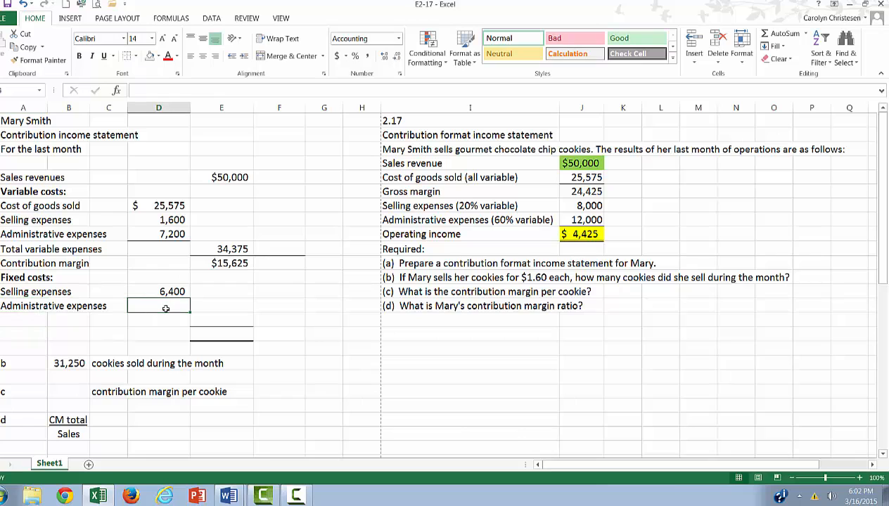
text(=.4)
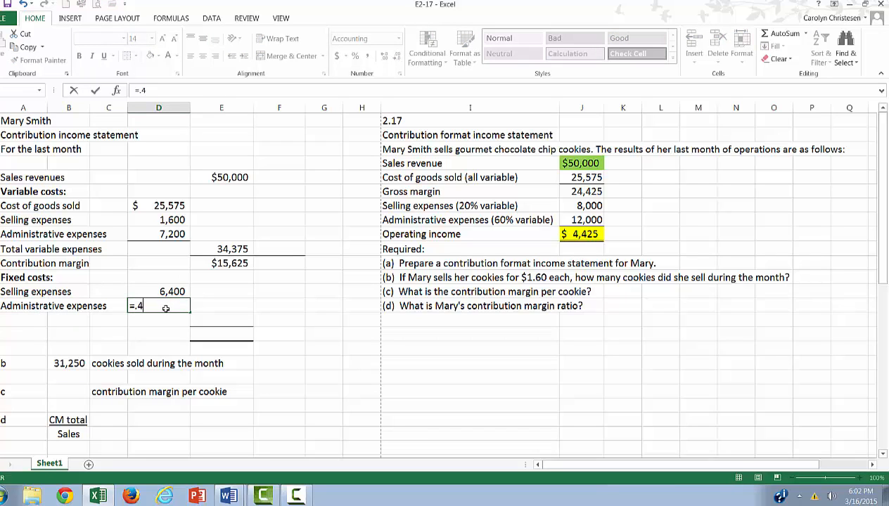
click(581, 219)
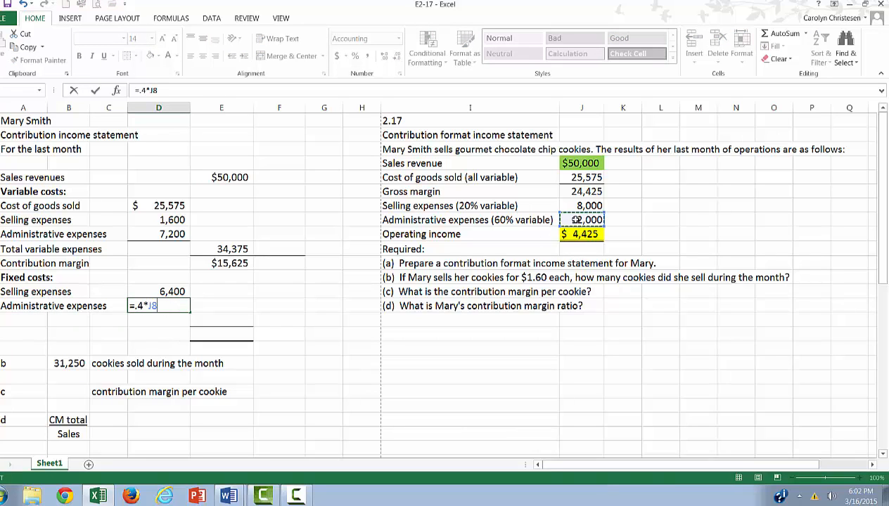
key(Enter)
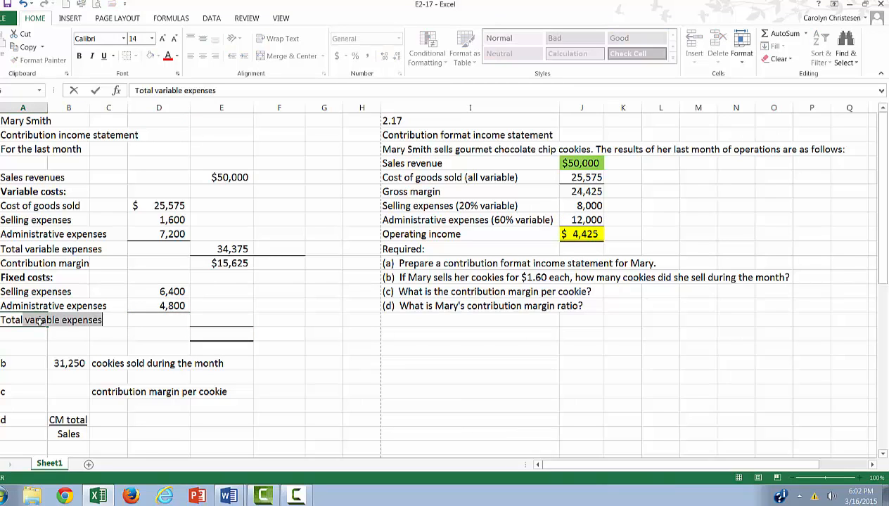
Add Total fixed costs (11,200) and Operating income =E11-E13 ($4,425) rows.
text(Total fixed costs)
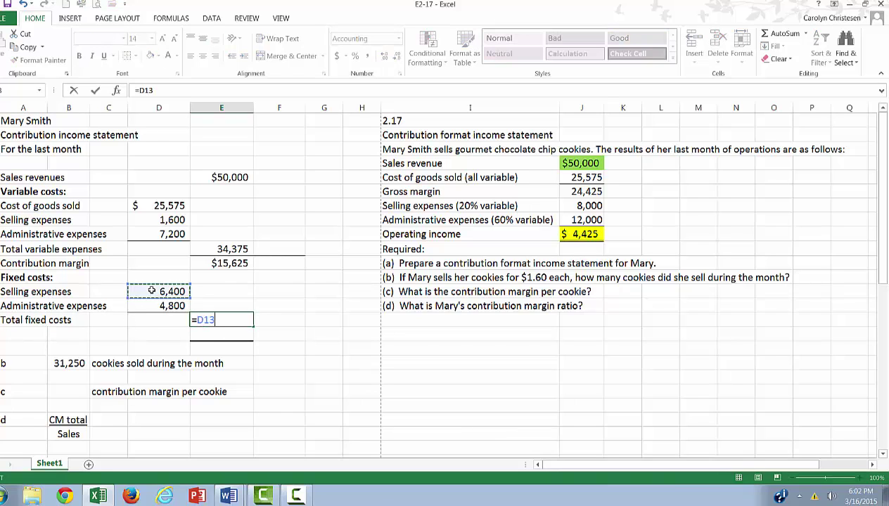
key(Enter)
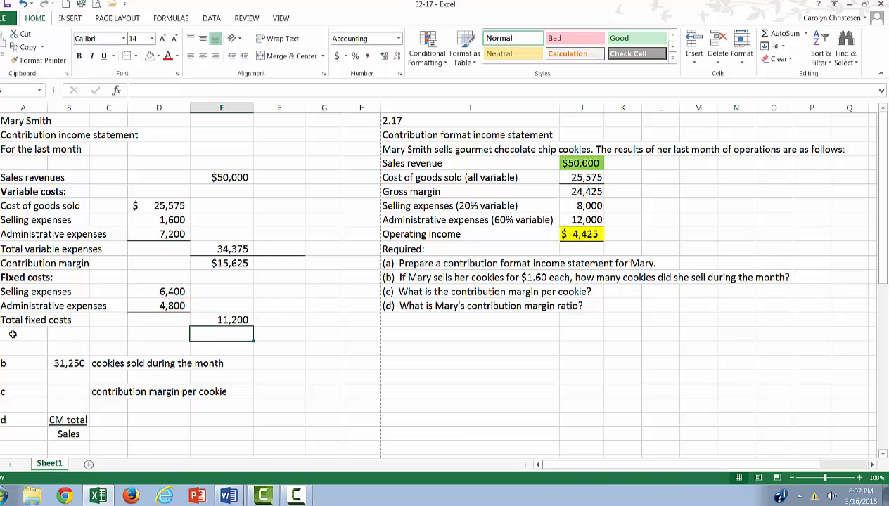
click(23, 334)
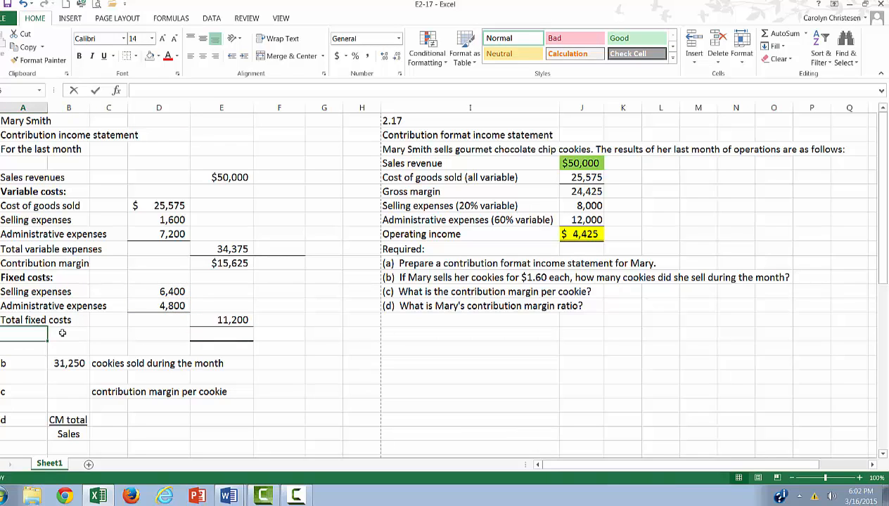
text(Operating)
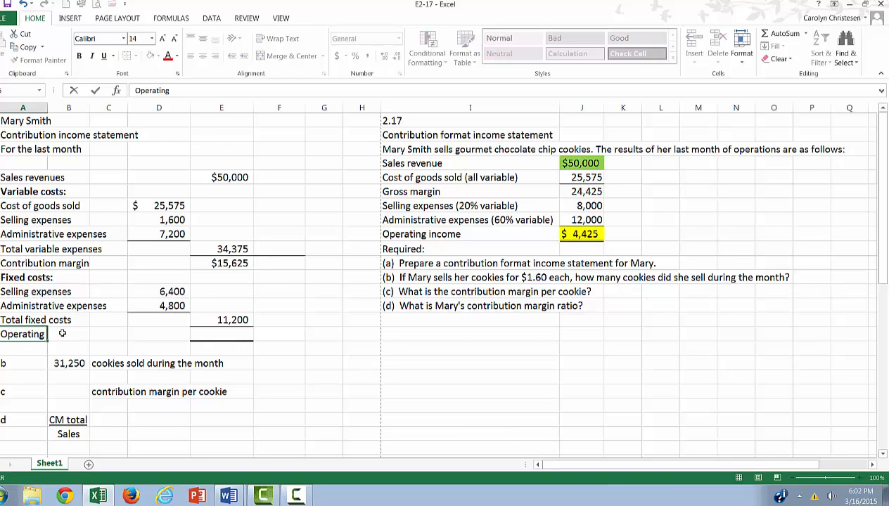
text(income)
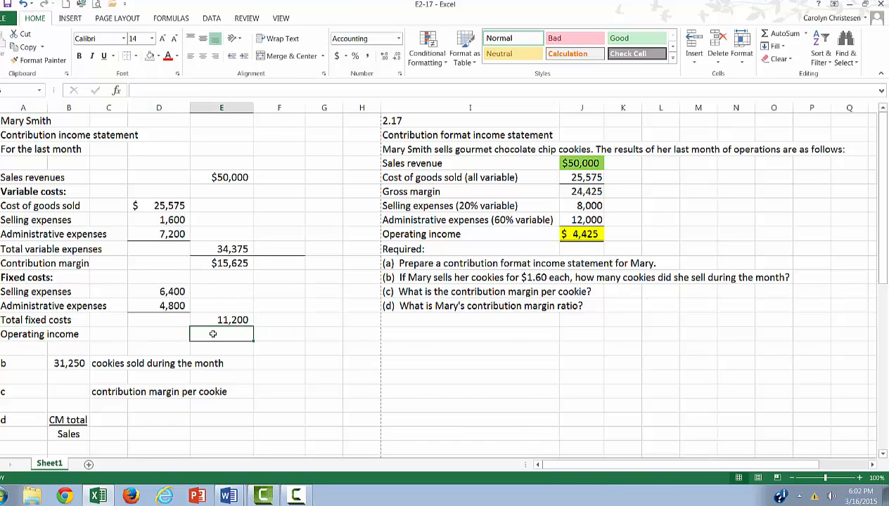
text(=E11)
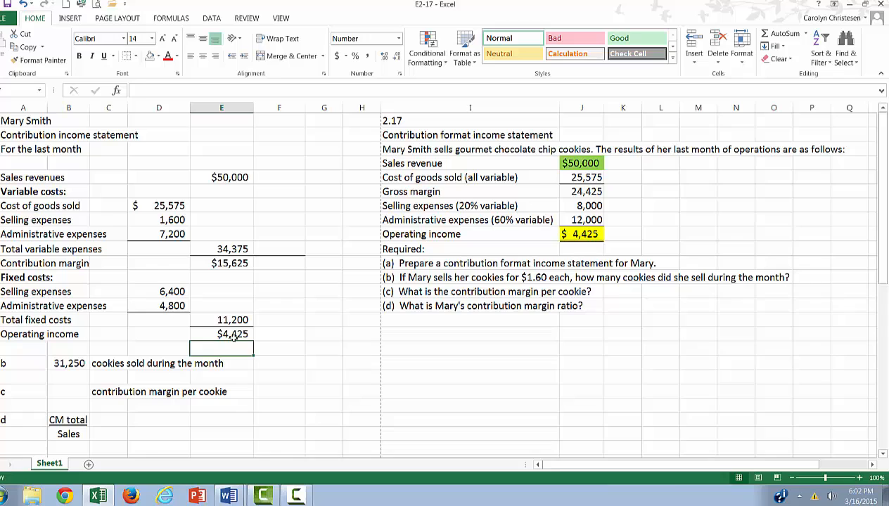
click(158, 56)
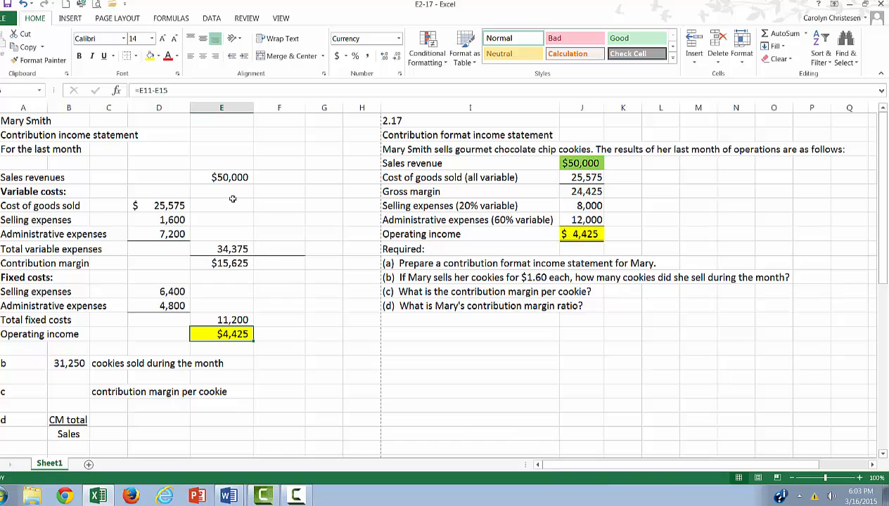
Select the $50,000 sales revenues amount for green highlighting.
click(158, 55)
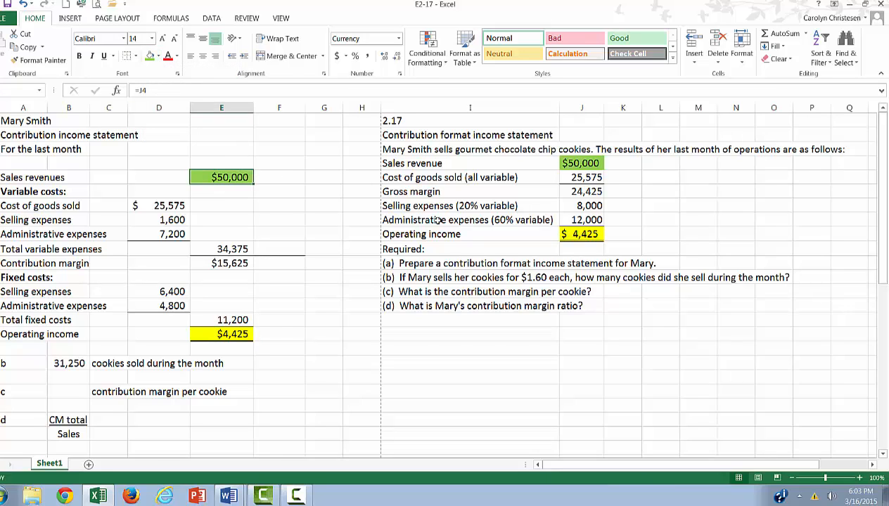
mouse_move(290, 321)
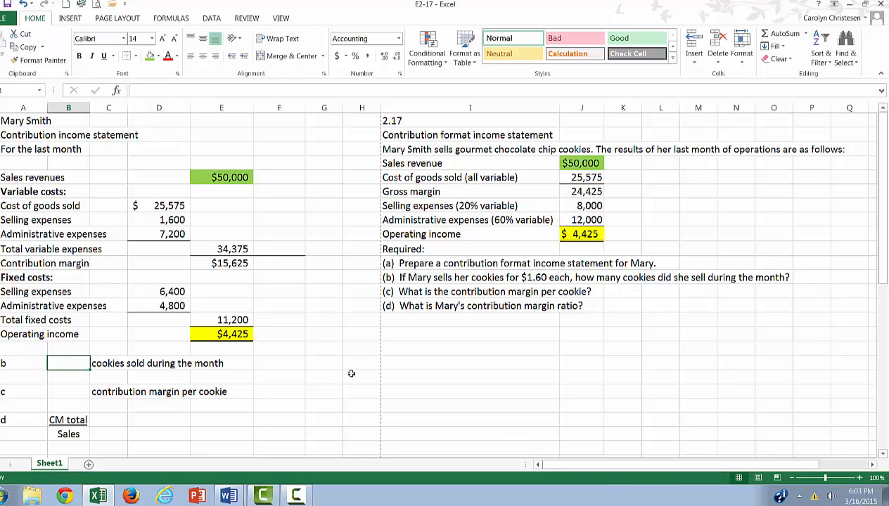
mouse_move(419, 281)
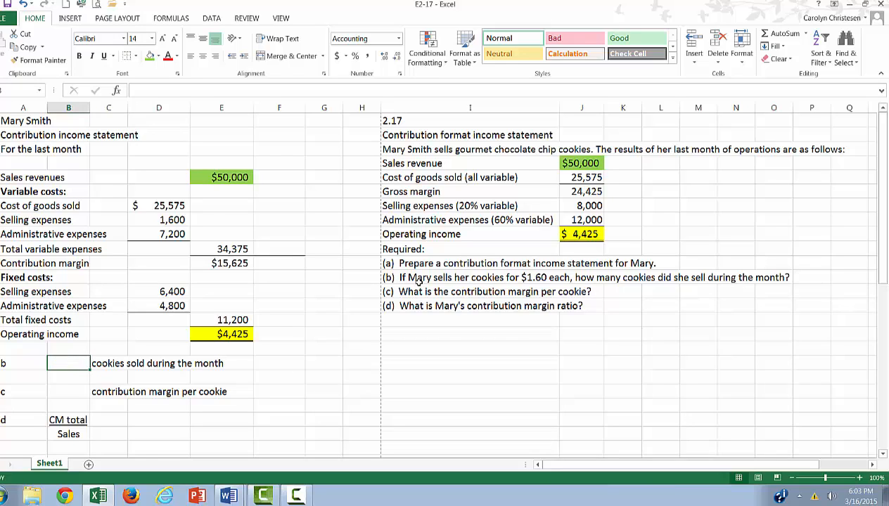
mouse_move(550, 277)
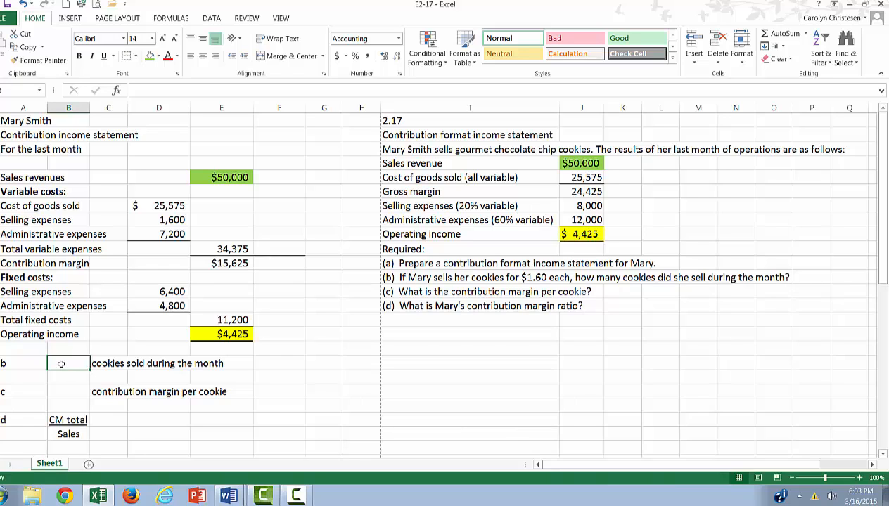
Compute part b cookies sold as =E5/1.6, giving 31,250.
text(=)
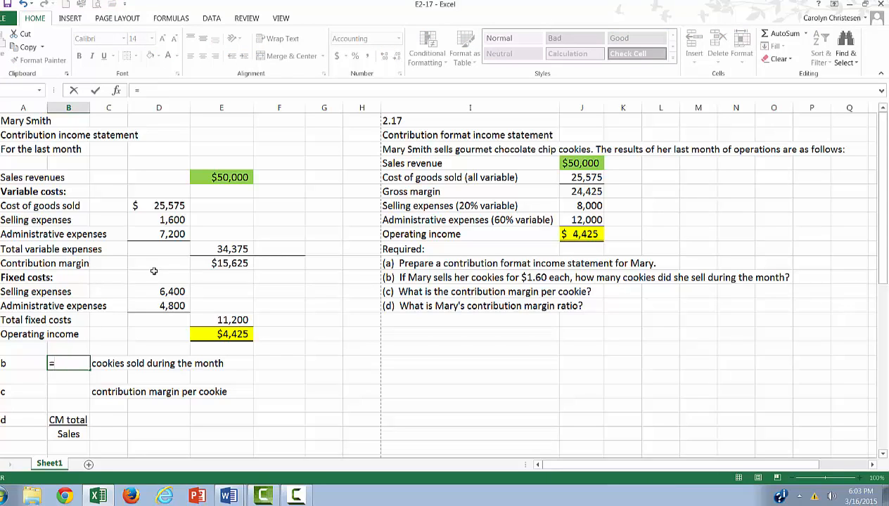
click(221, 178)
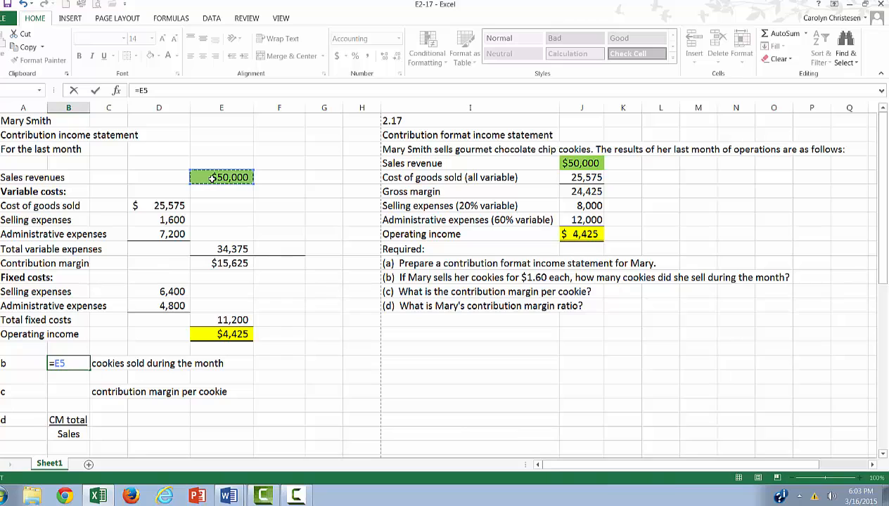
text(/1.6)
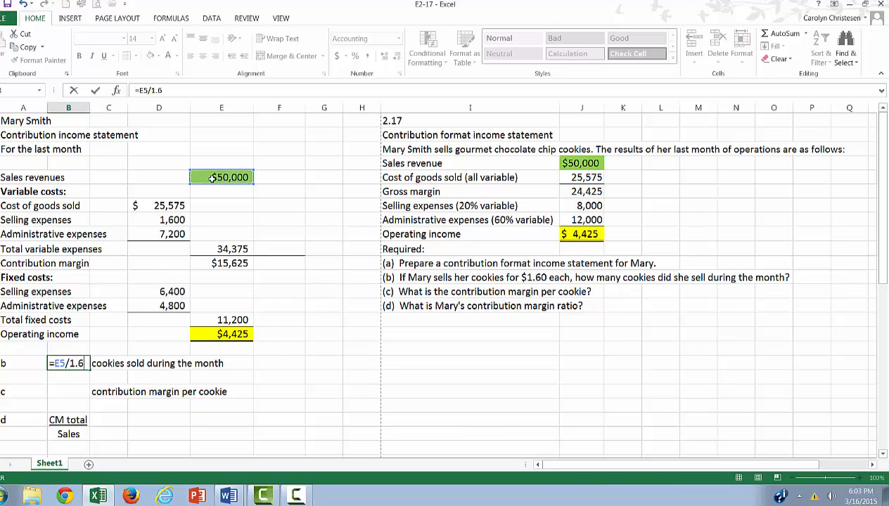
key(Enter)
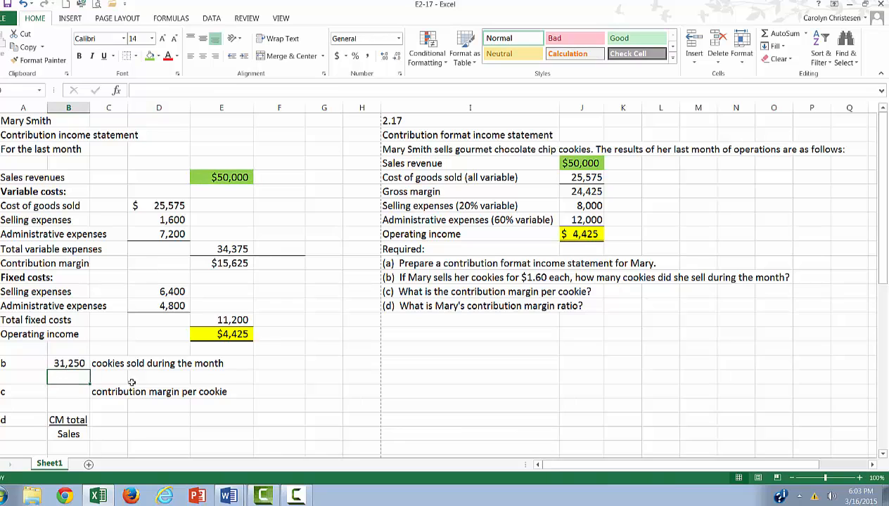
click(68, 392)
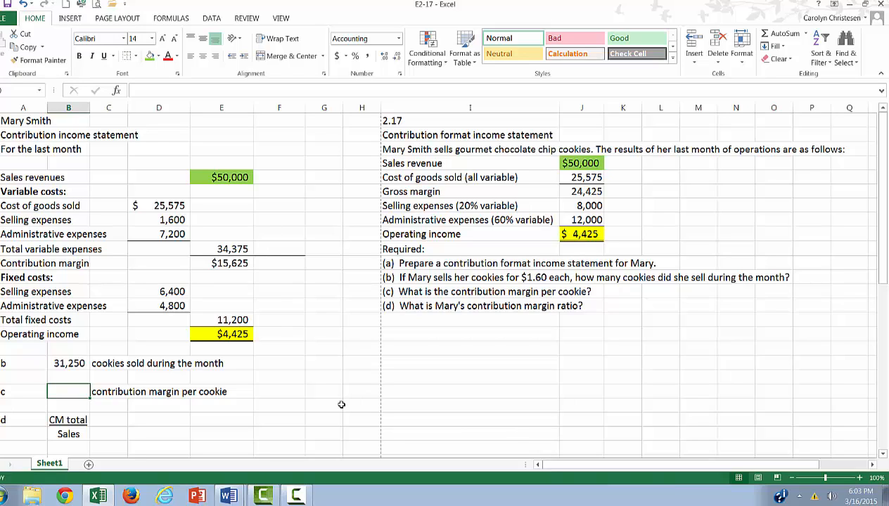
mouse_move(292, 189)
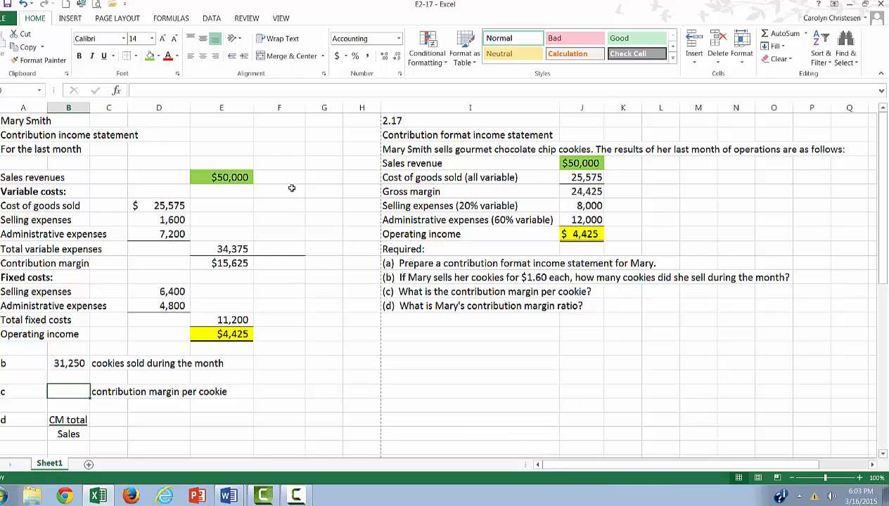
Add a 'Unit Amounts' heading and enter the $1.60 sales price per unit.
click(278, 150)
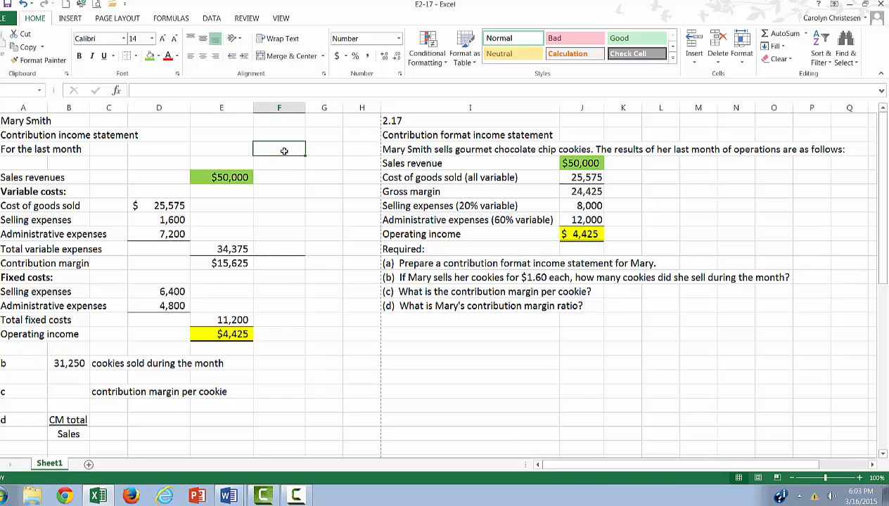
text(Unit Amounts)
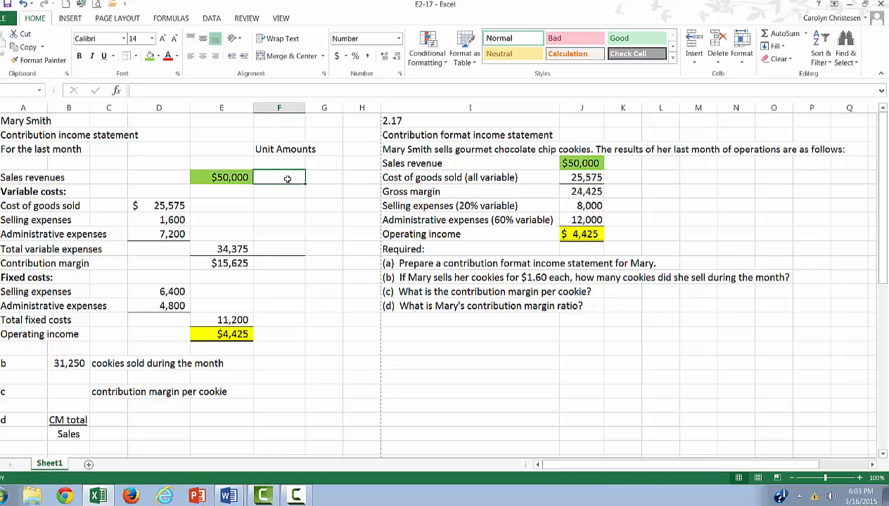
text($1.)
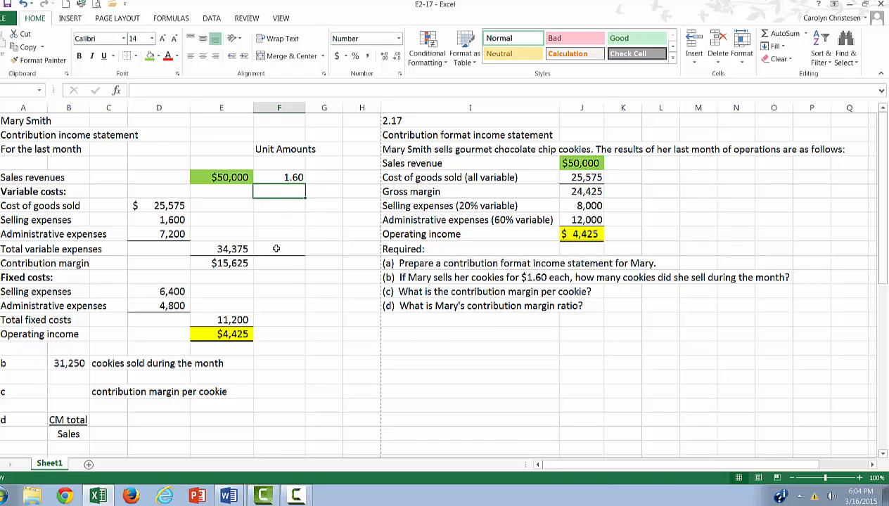
Enter per-unit formulas giving 1.10 variable cost and 0.50 contribution margin.
click(279, 248)
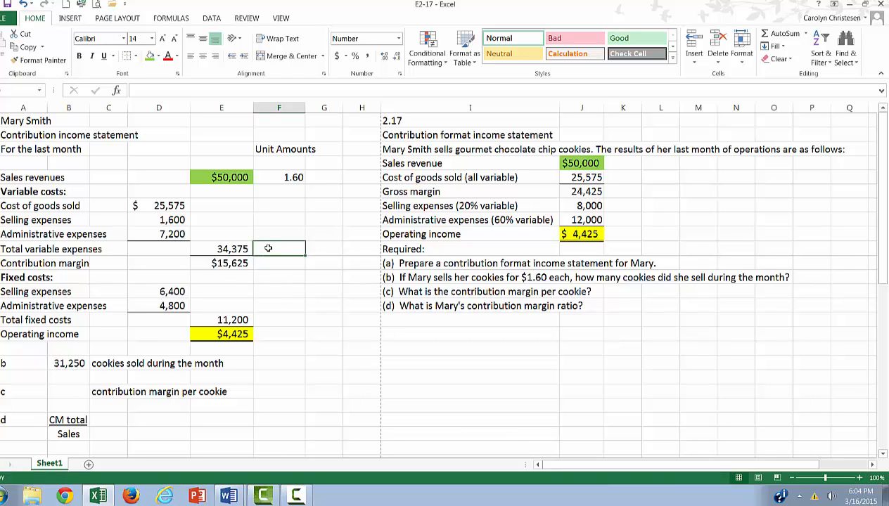
text(=E10/)
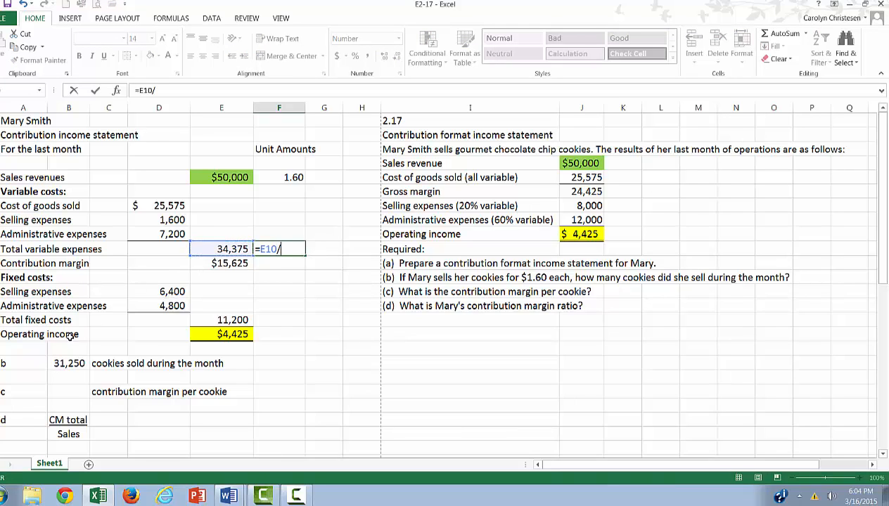
key(Enter)
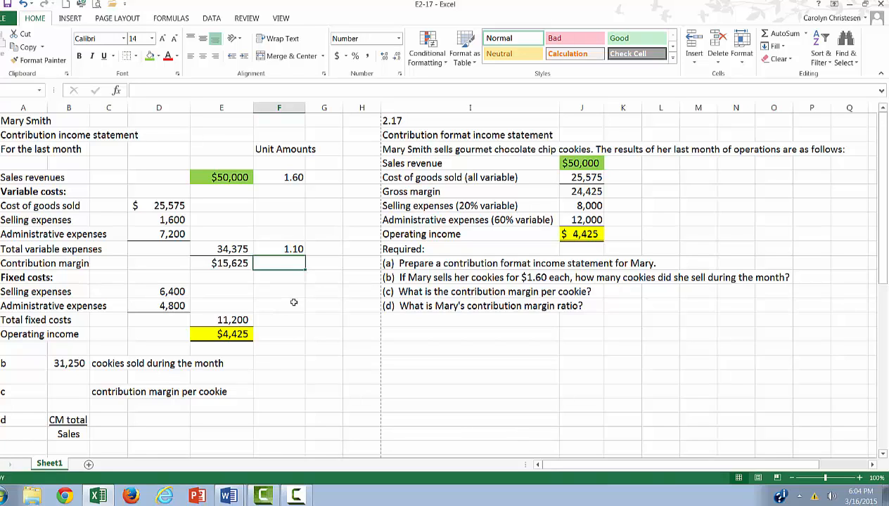
mouse_move(284, 284)
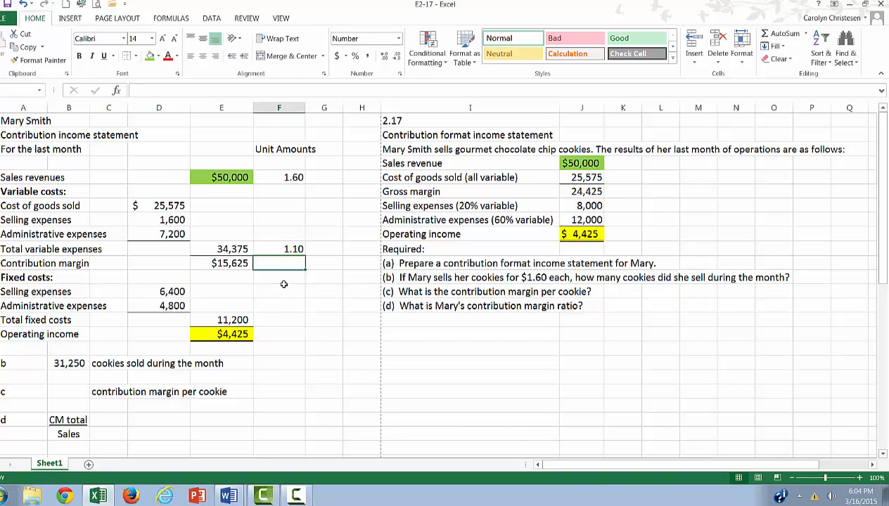
mouse_move(243, 273)
text(=E11)
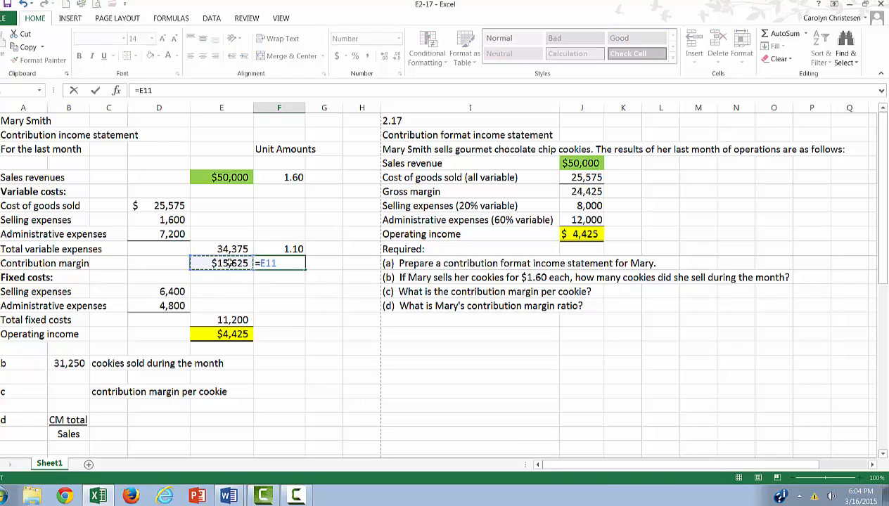
text(/)
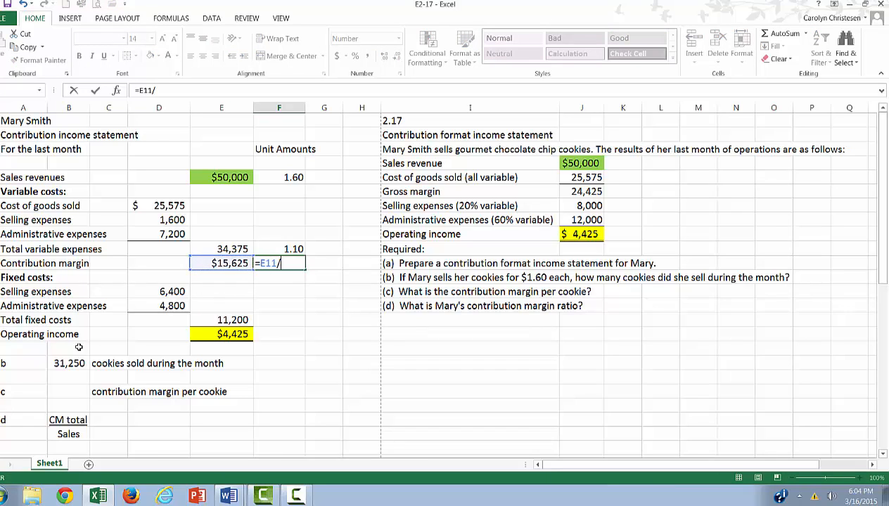
key(Enter)
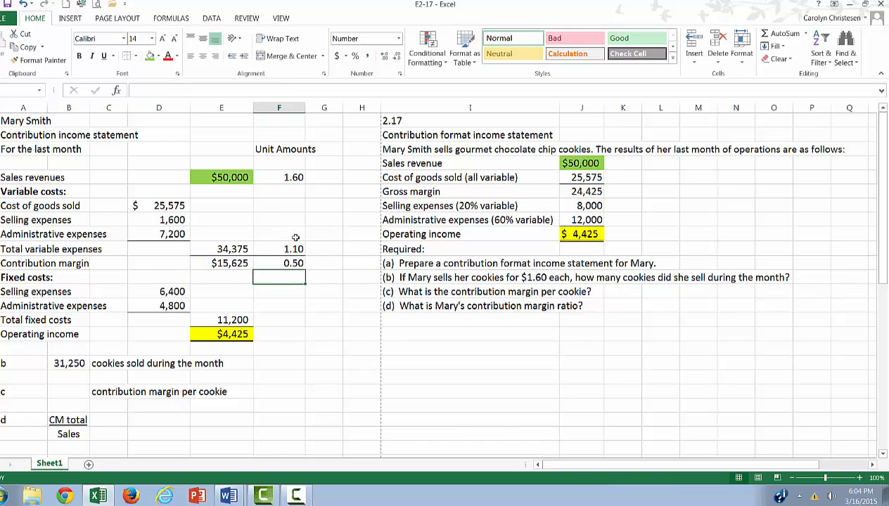
mouse_move(307, 362)
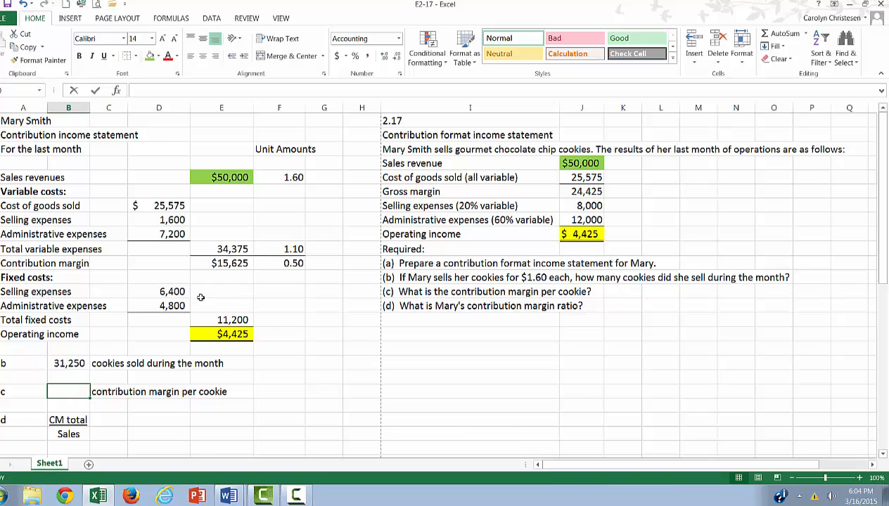
Answer part c with $0.50 contribution margin per cookie, then scroll to part d.
text($0.50)
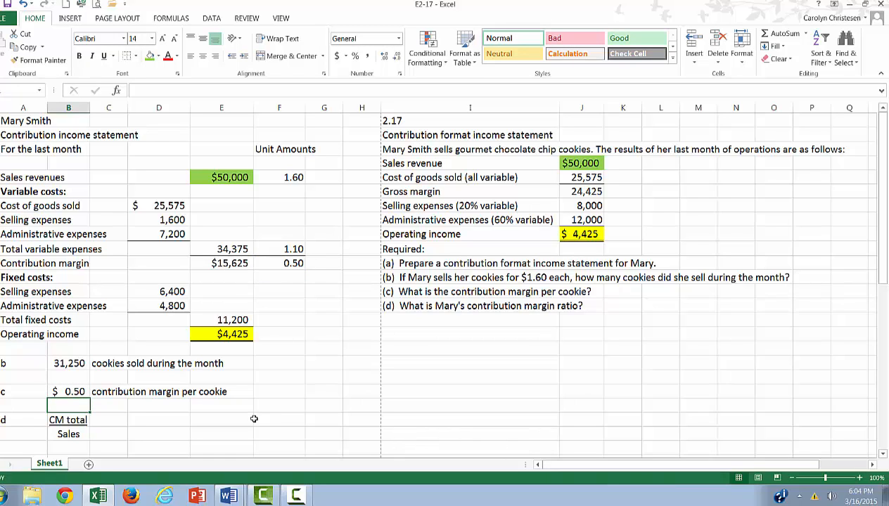
mouse_move(324, 373)
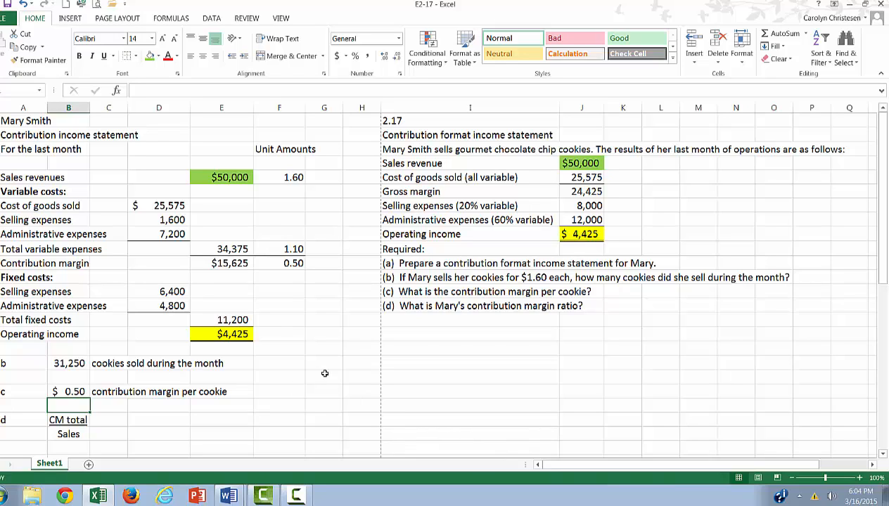
mouse_move(353, 364)
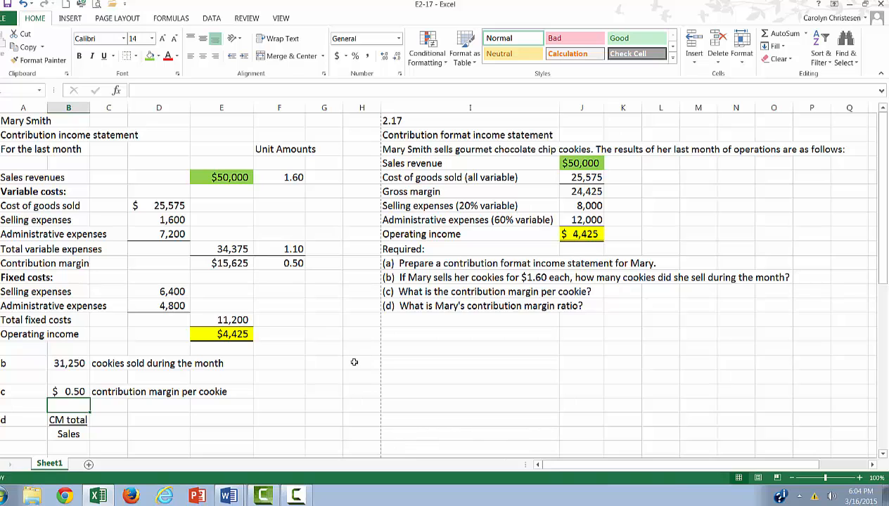
mouse_move(246, 387)
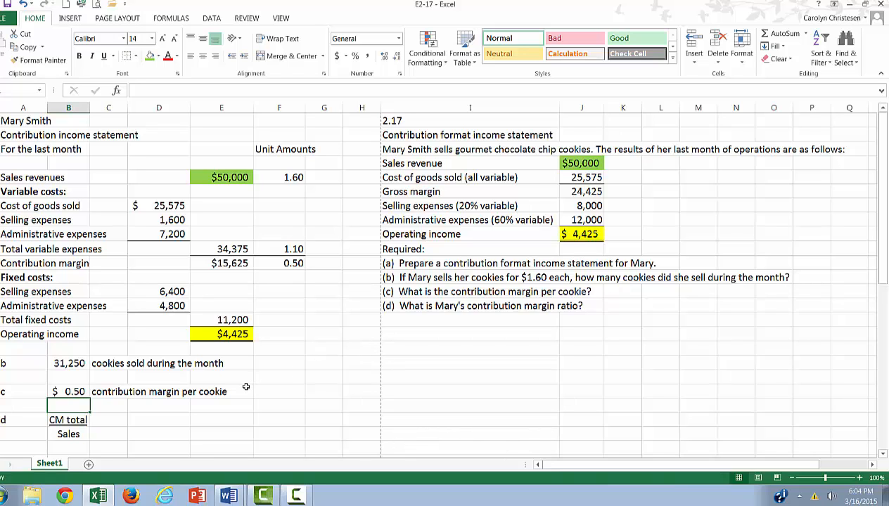
scroll(down, 3)
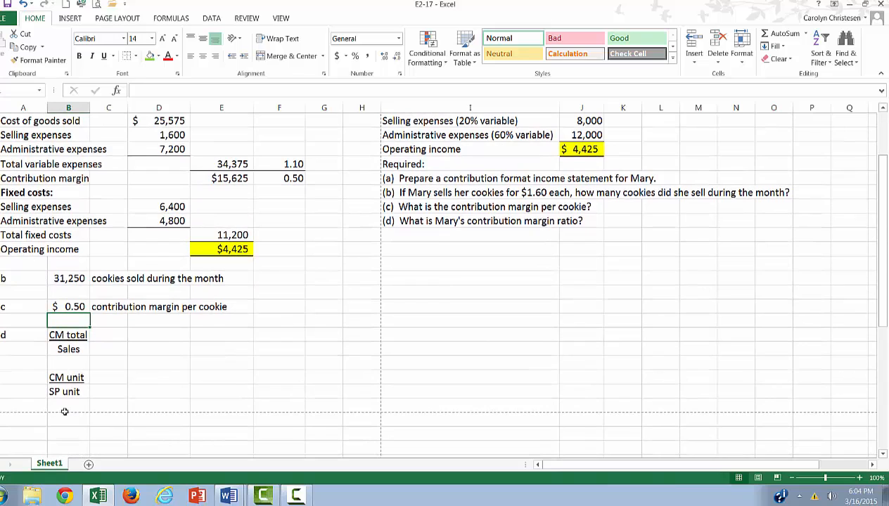
mouse_move(67, 335)
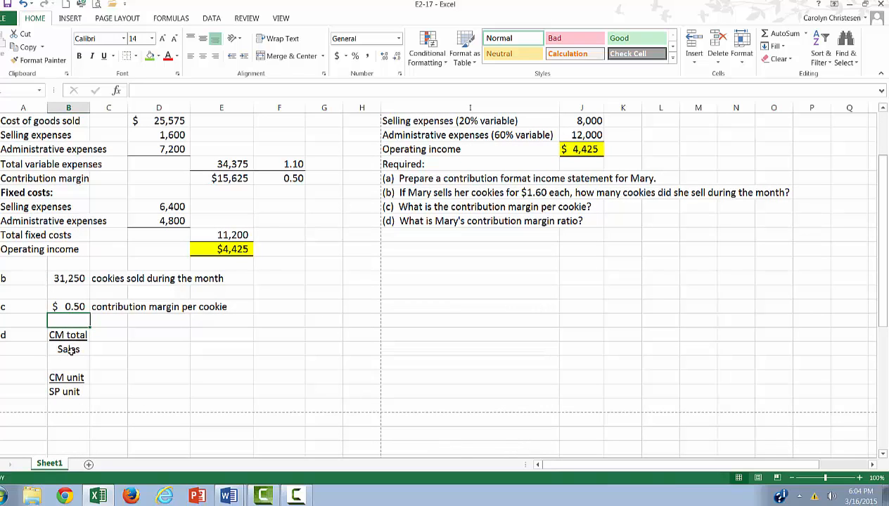
mouse_move(118, 399)
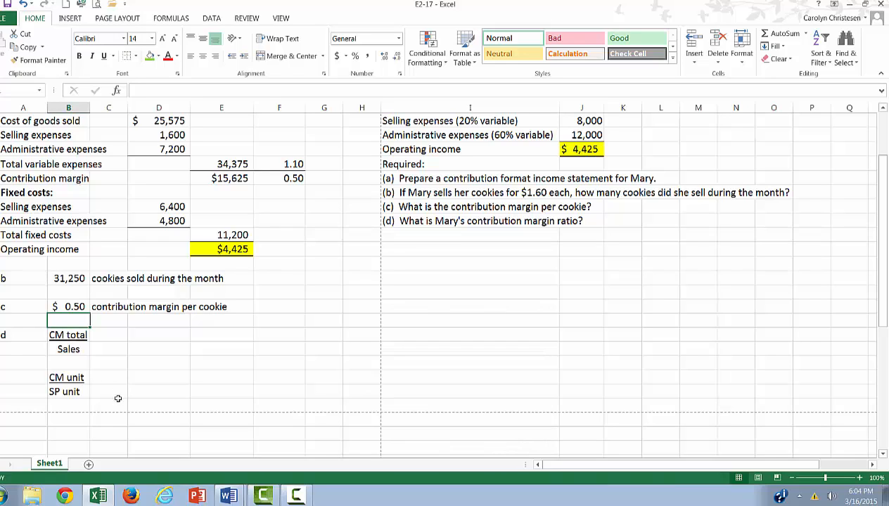
mouse_move(73, 377)
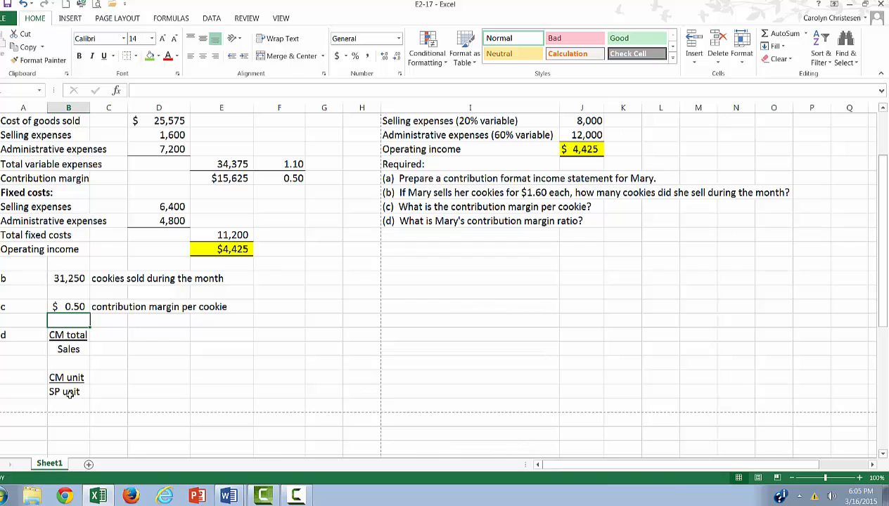
mouse_move(146, 335)
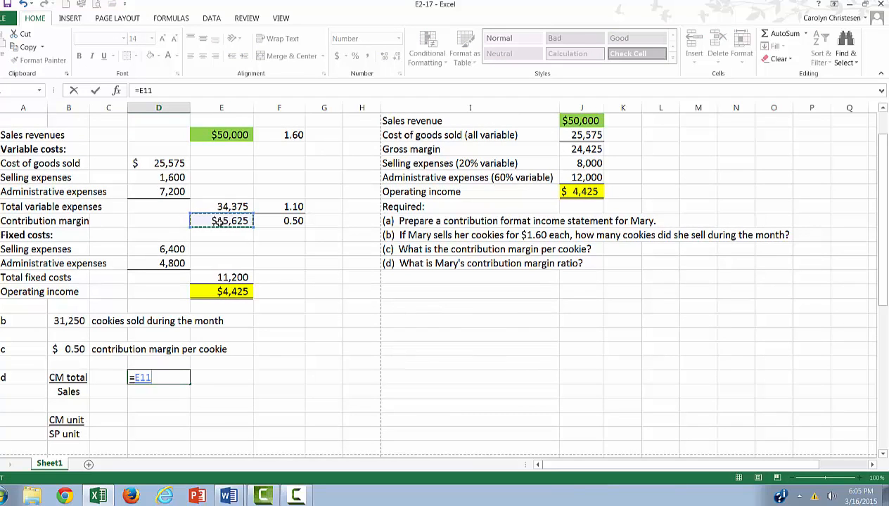
Link CM total 15,625 and Sales 50,000, and compute the ratio with =D22/D23.
key(Enter)
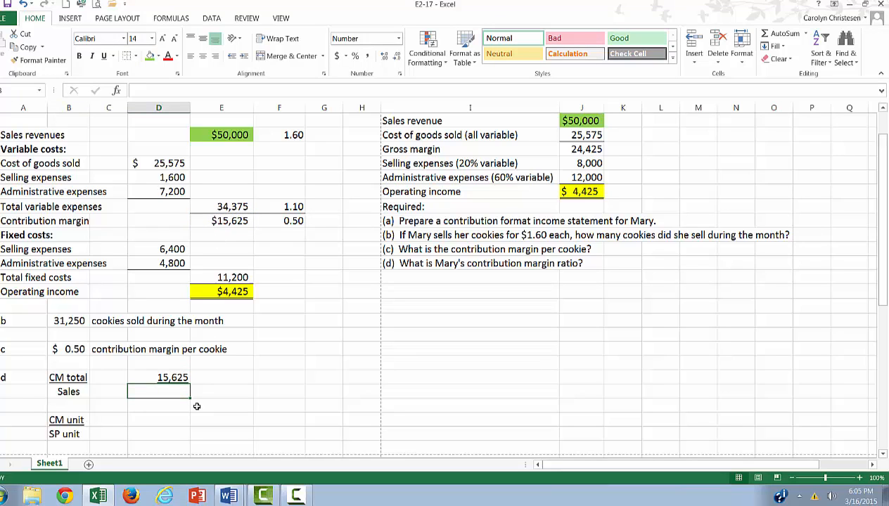
text(=)
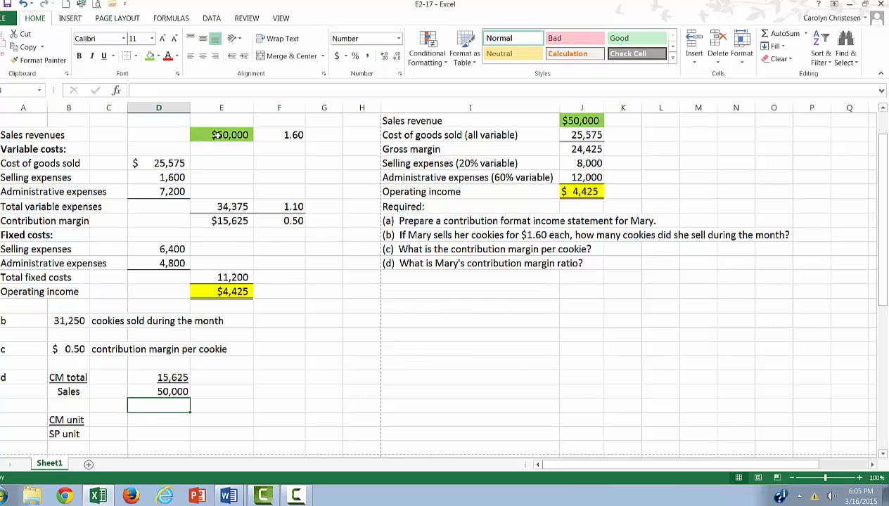
click(219, 376)
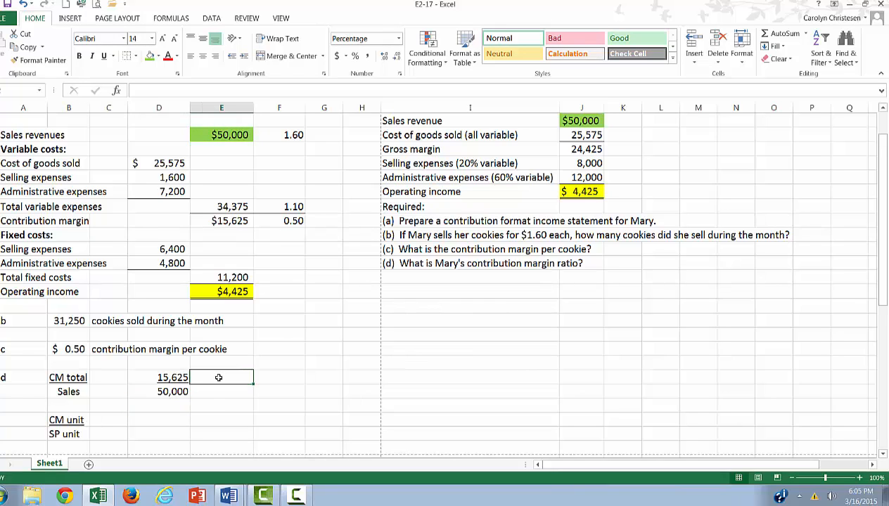
text(=)
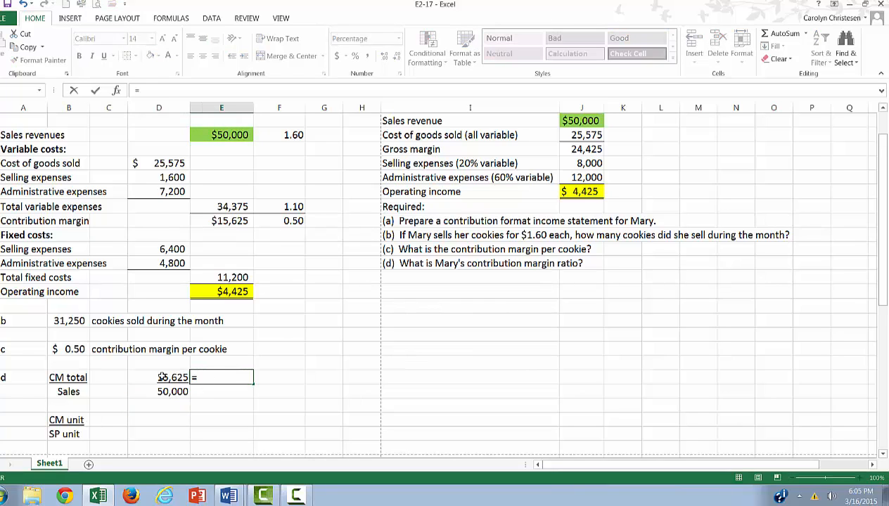
text(=D22/D23)
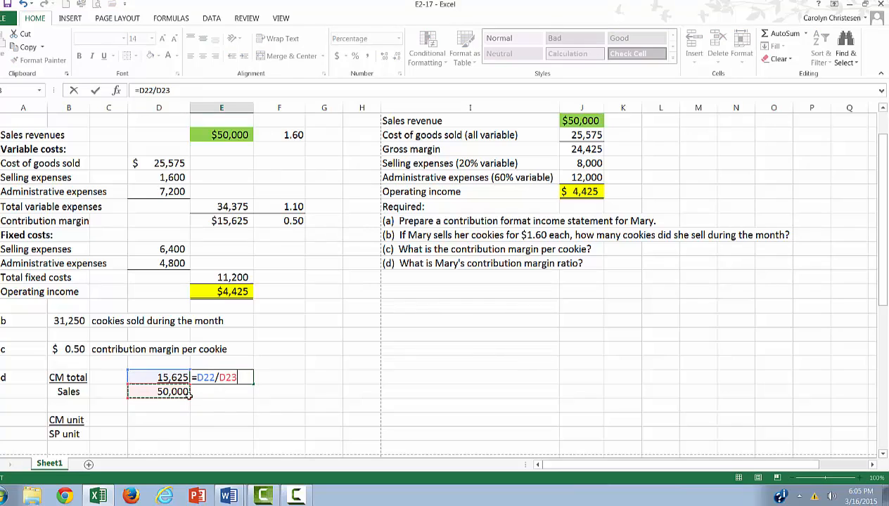
key(Enter)
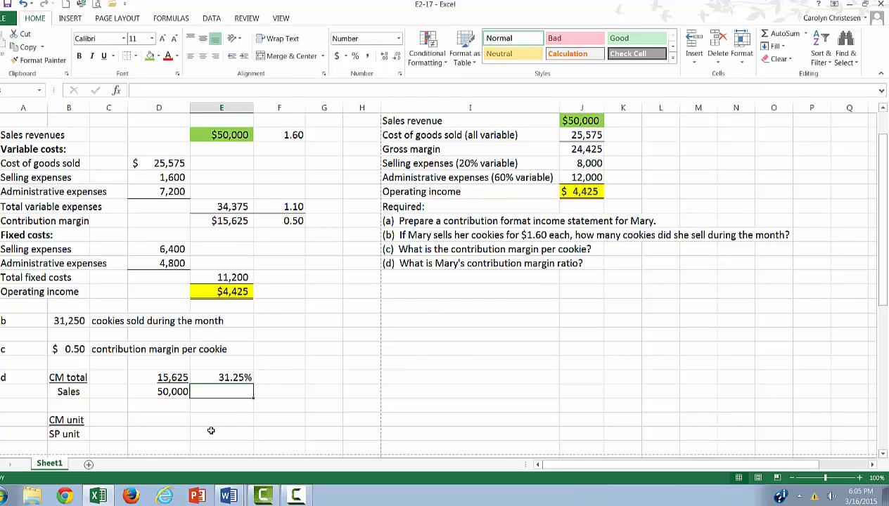
click(148, 420)
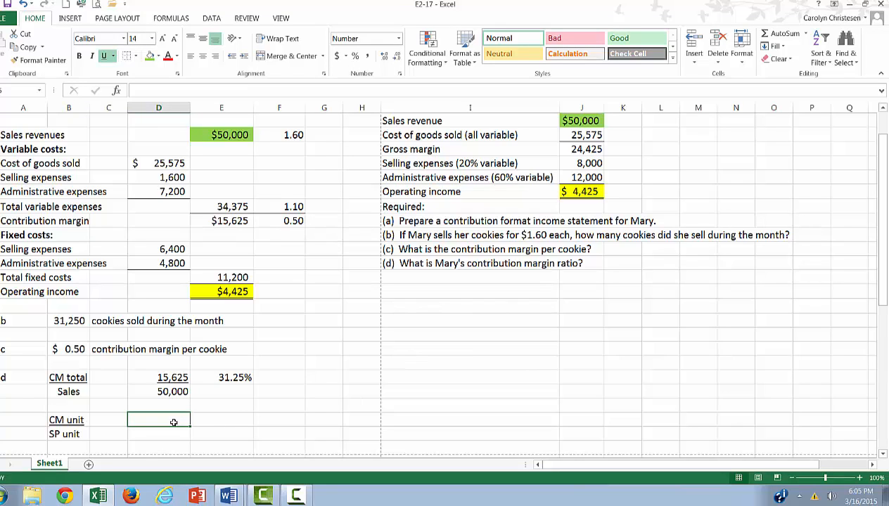
Enter CM unit 0.50 and SP unit 1.60, and compute their ratio with =D25/D26.
text(=)
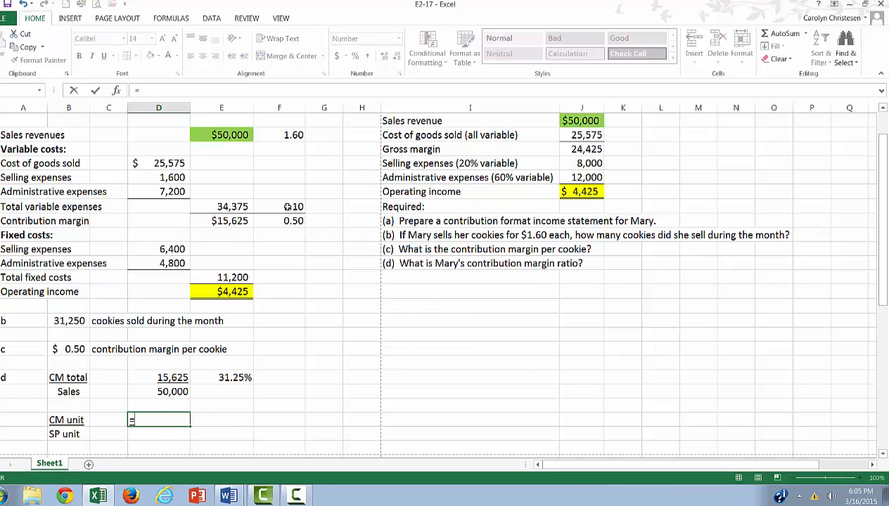
key(Enter)
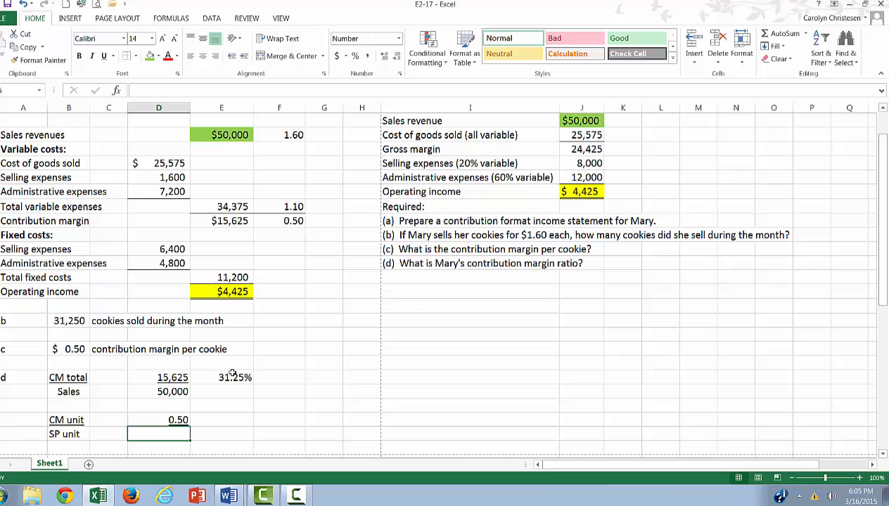
text(=)
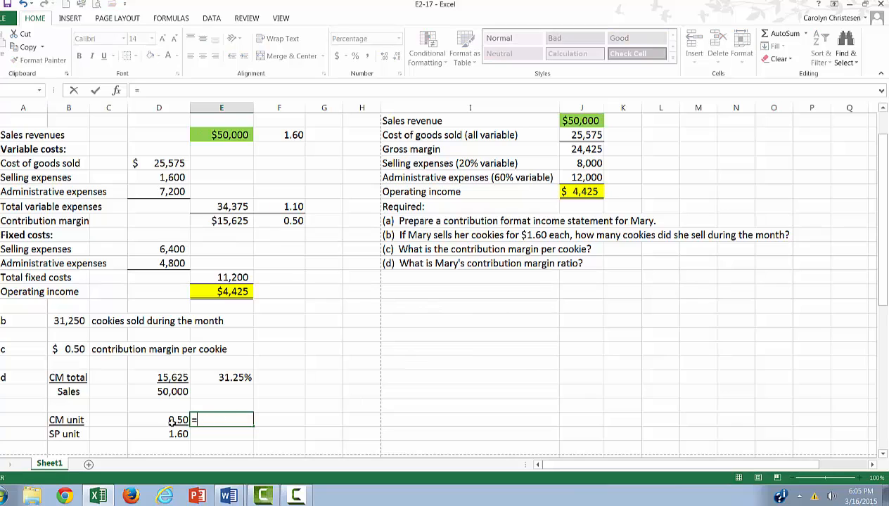
text(=D25/)
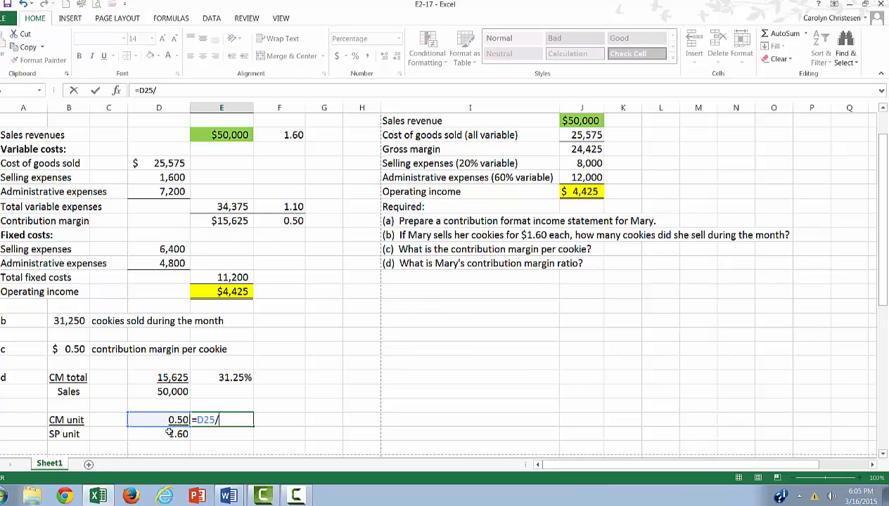
key(Enter)
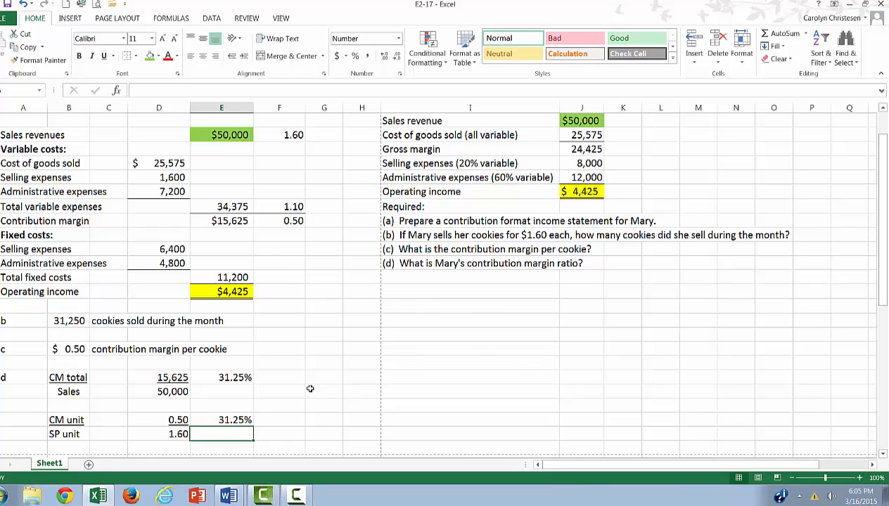